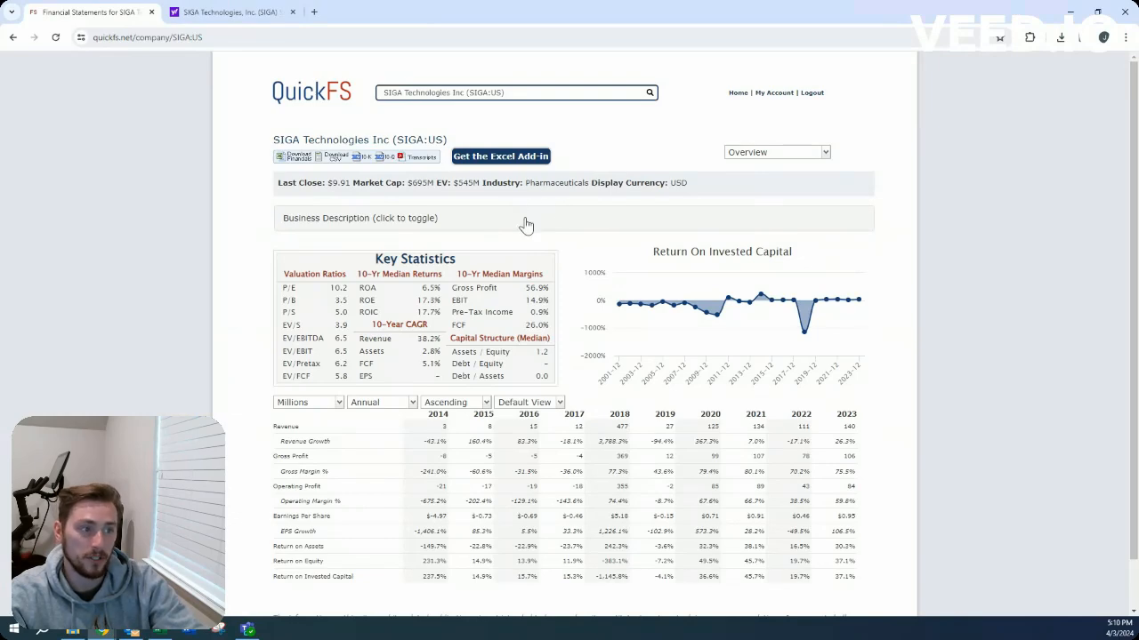
mouse_move(443, 197)
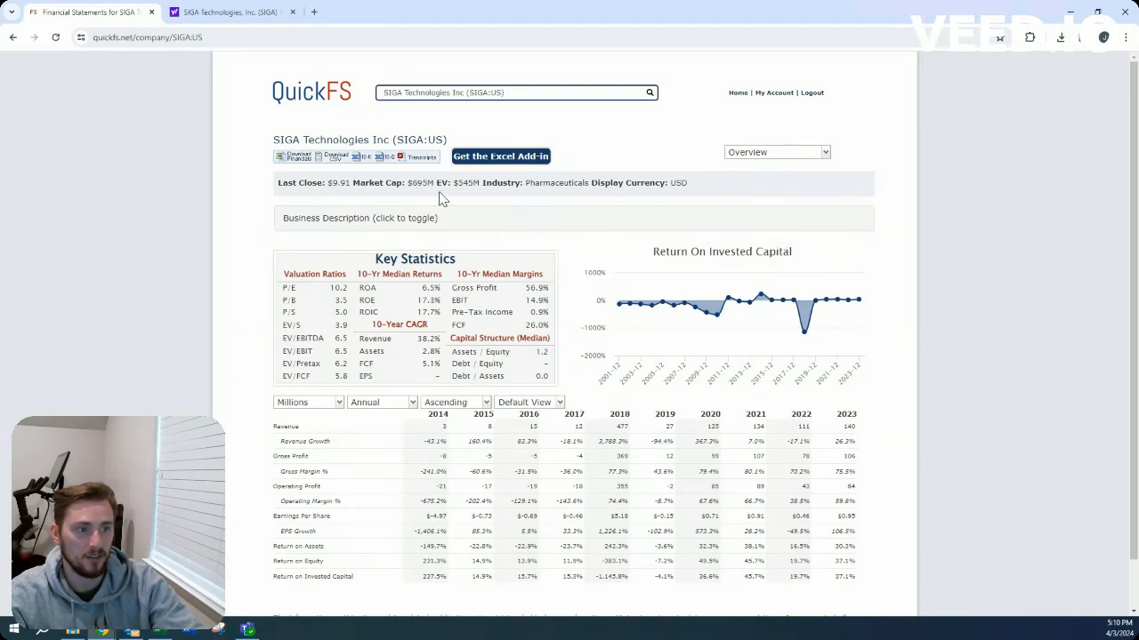
mouse_move(489, 223)
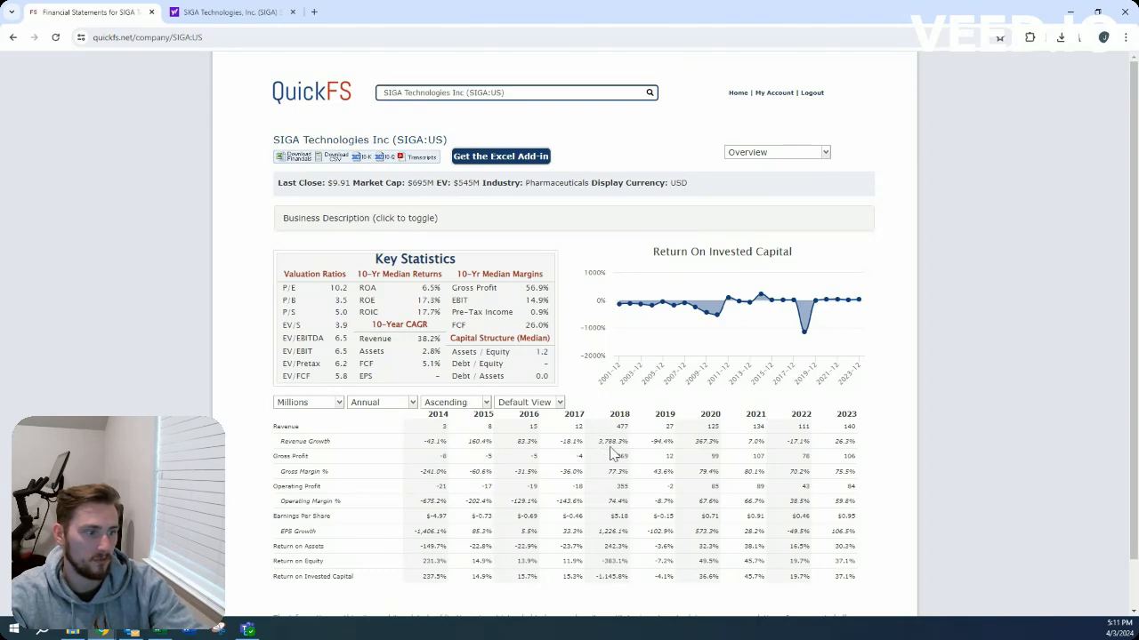
mouse_move(638, 445)
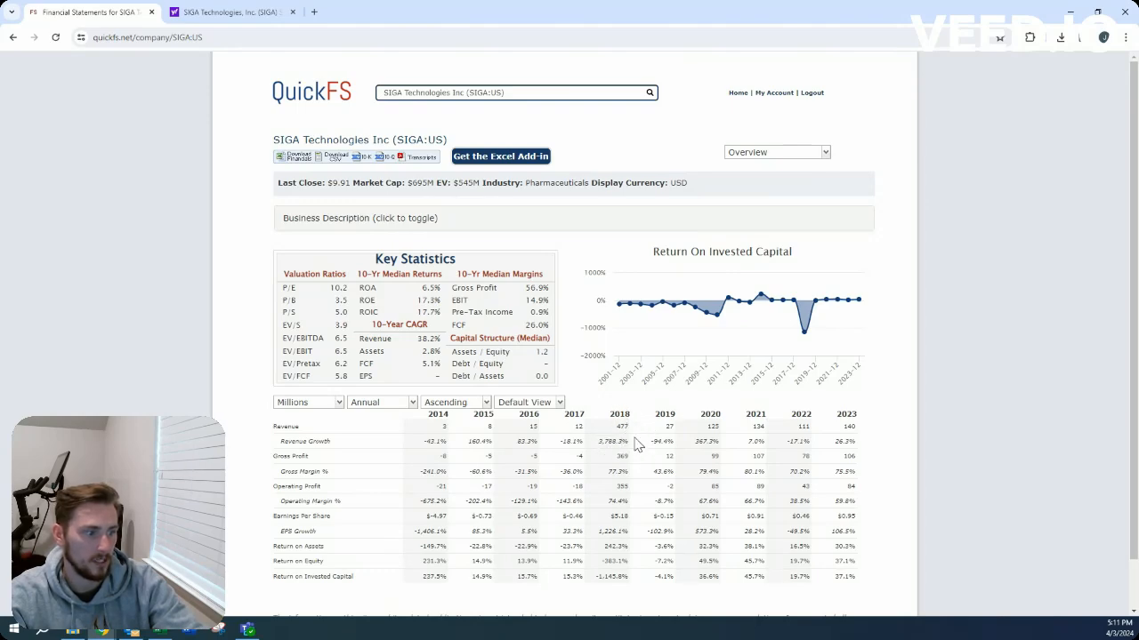
mouse_move(703, 456)
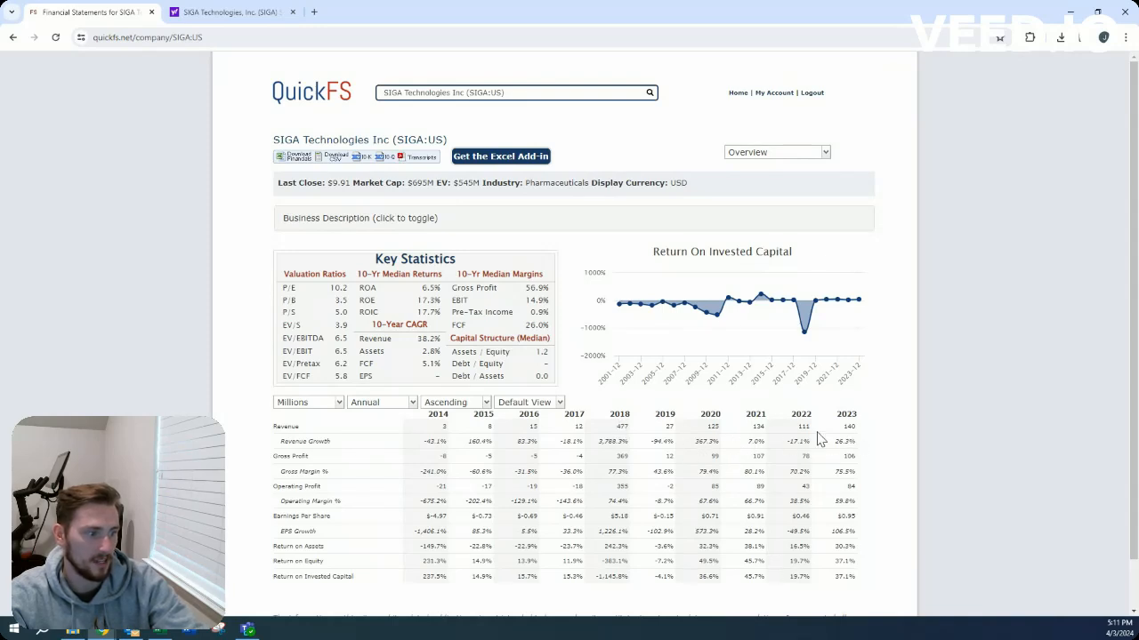
mouse_move(860, 585)
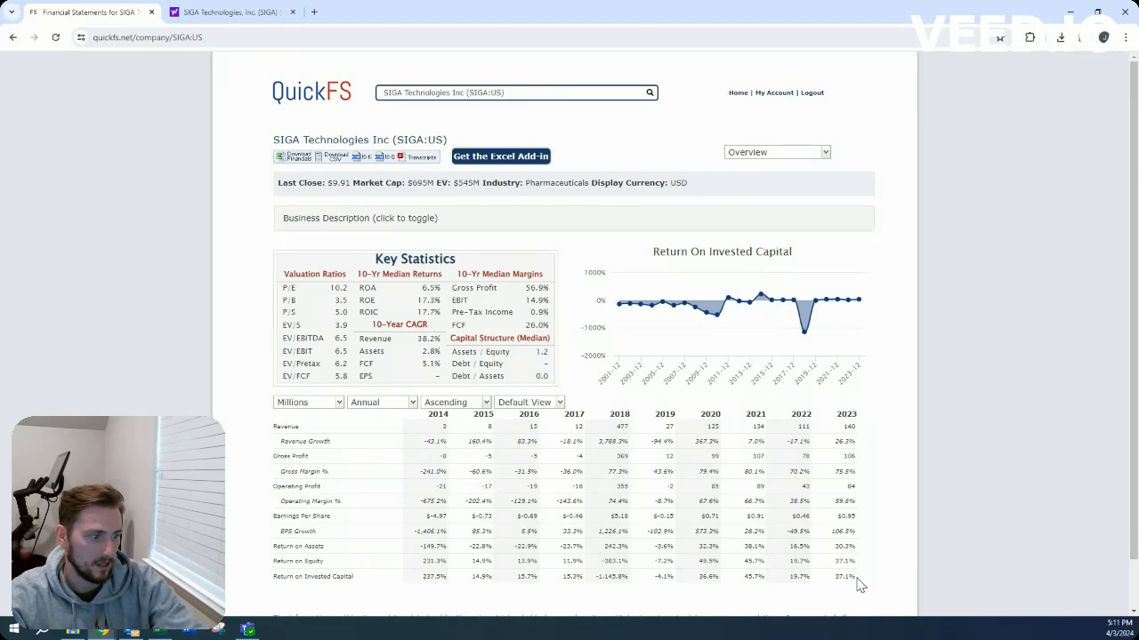
- Show SIGA Technologies' annual income statement for 2014–2023 plus TTM after viewing EPS and the business description
double_click(846, 576)
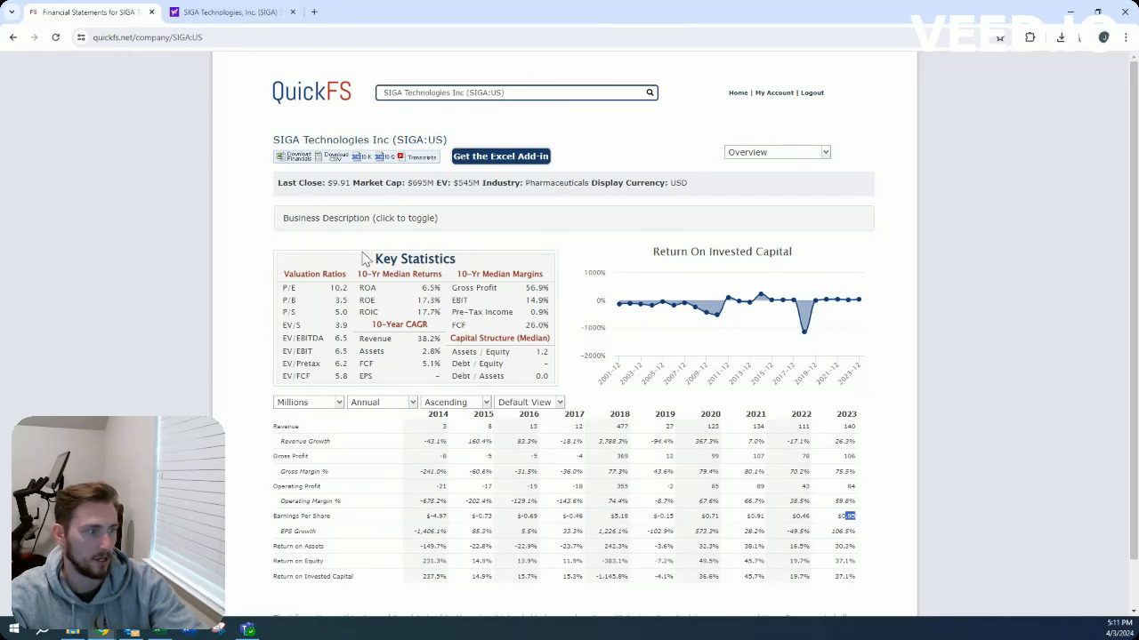
mouse_move(496, 480)
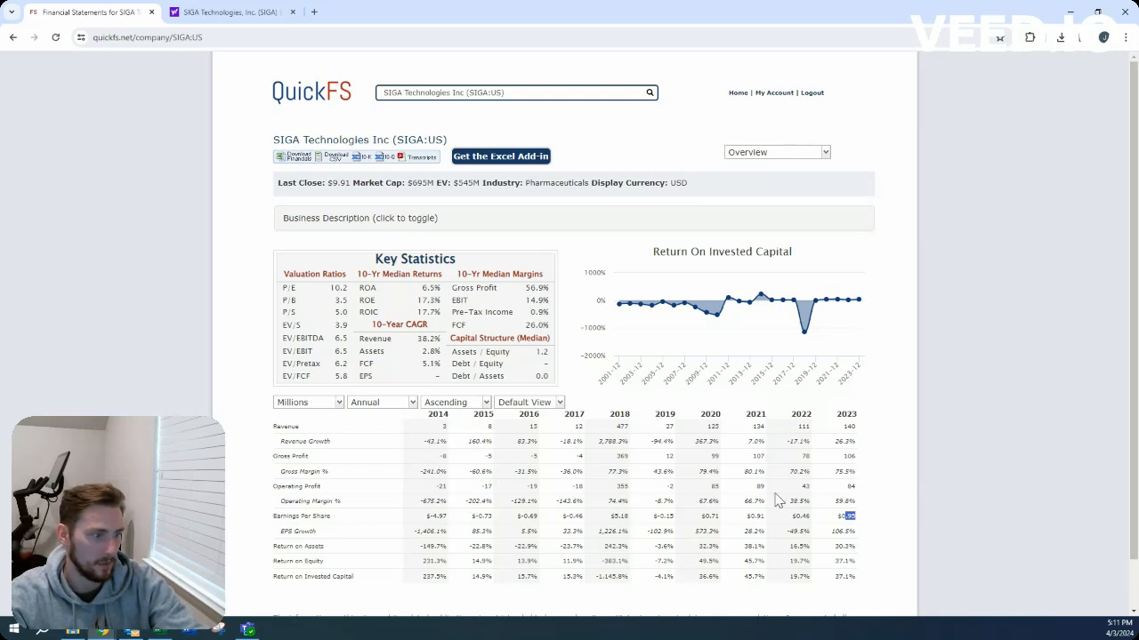
mouse_move(801, 486)
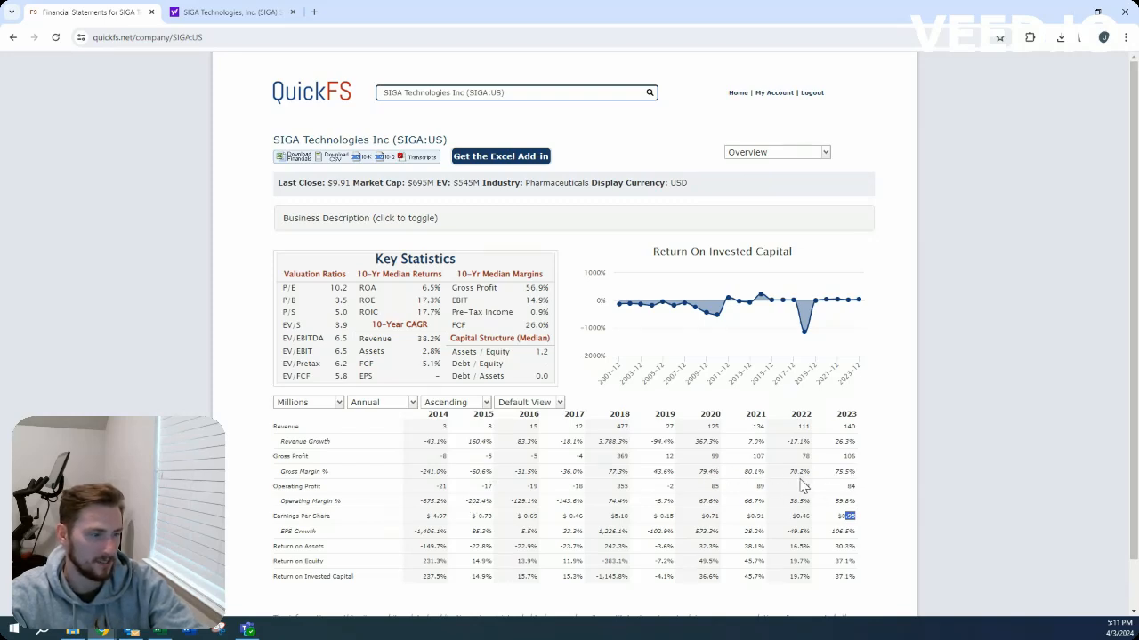
mouse_move(840, 478)
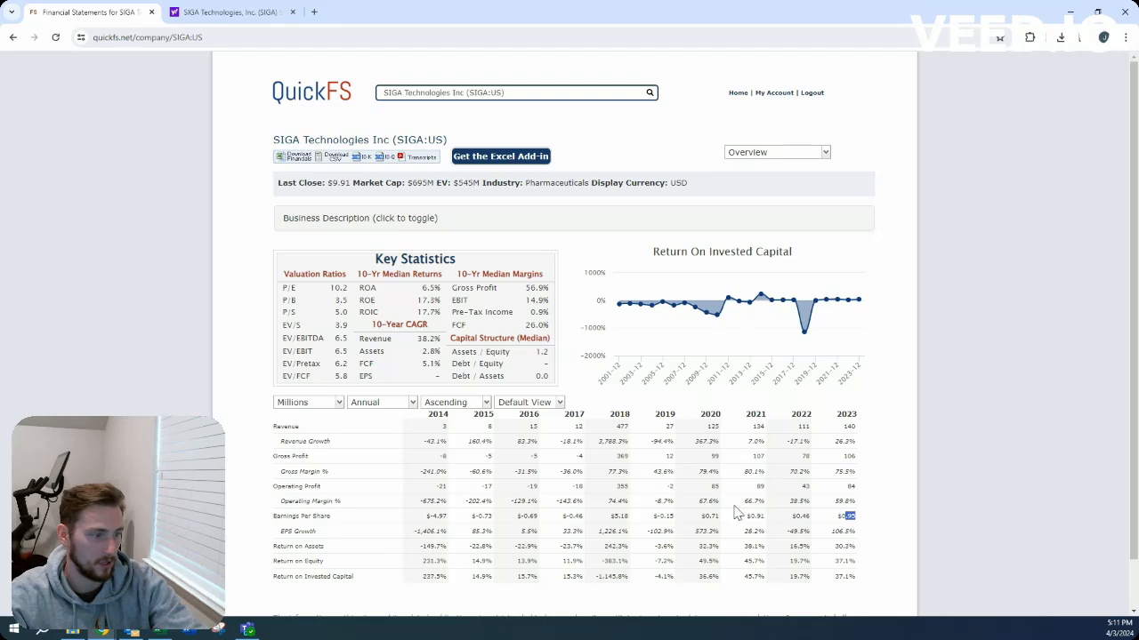
mouse_move(805, 526)
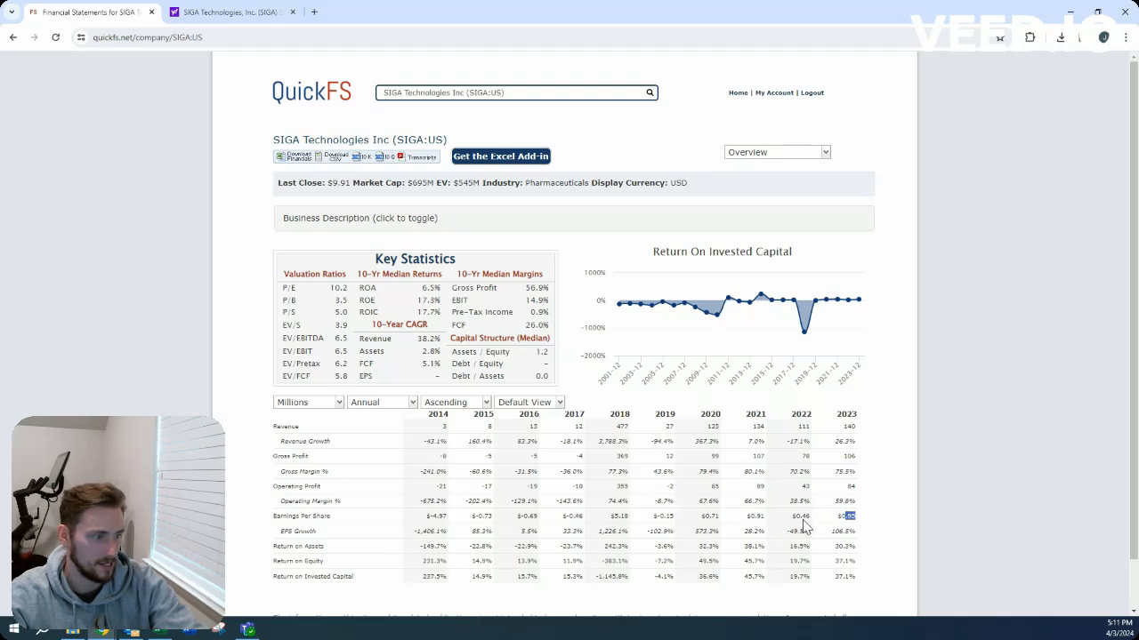
mouse_move(820, 509)
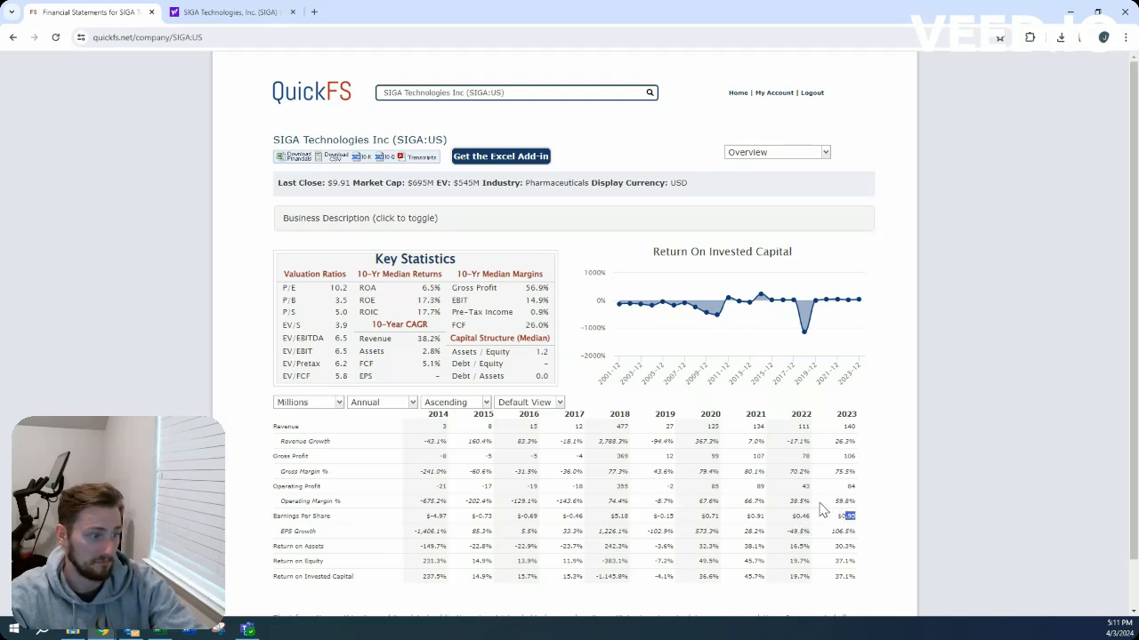
mouse_move(903, 483)
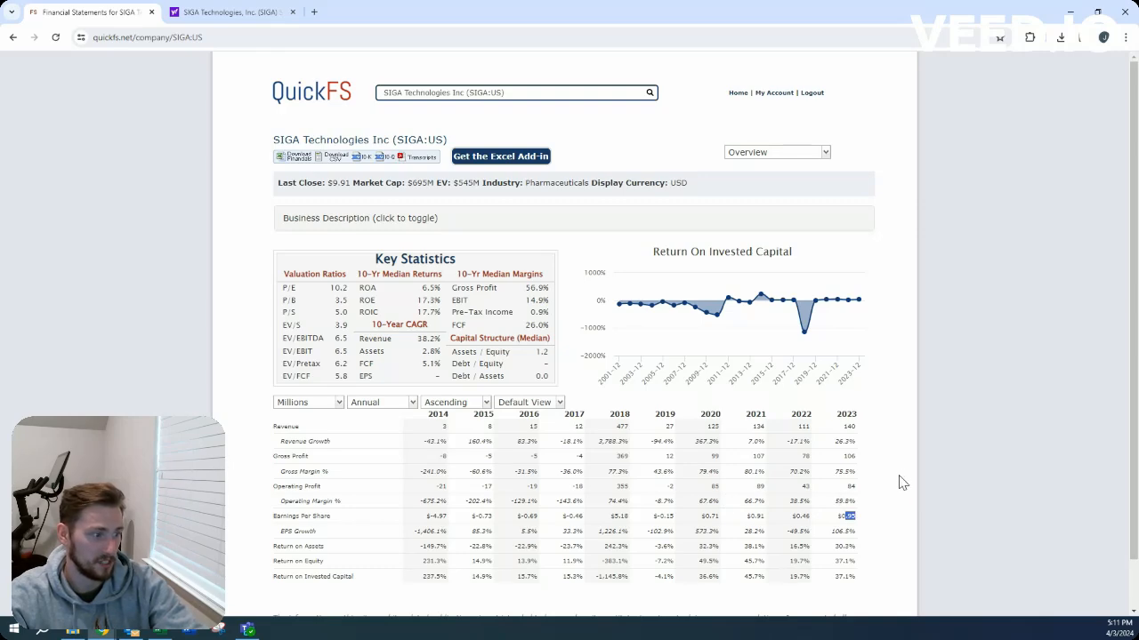
click(359, 218)
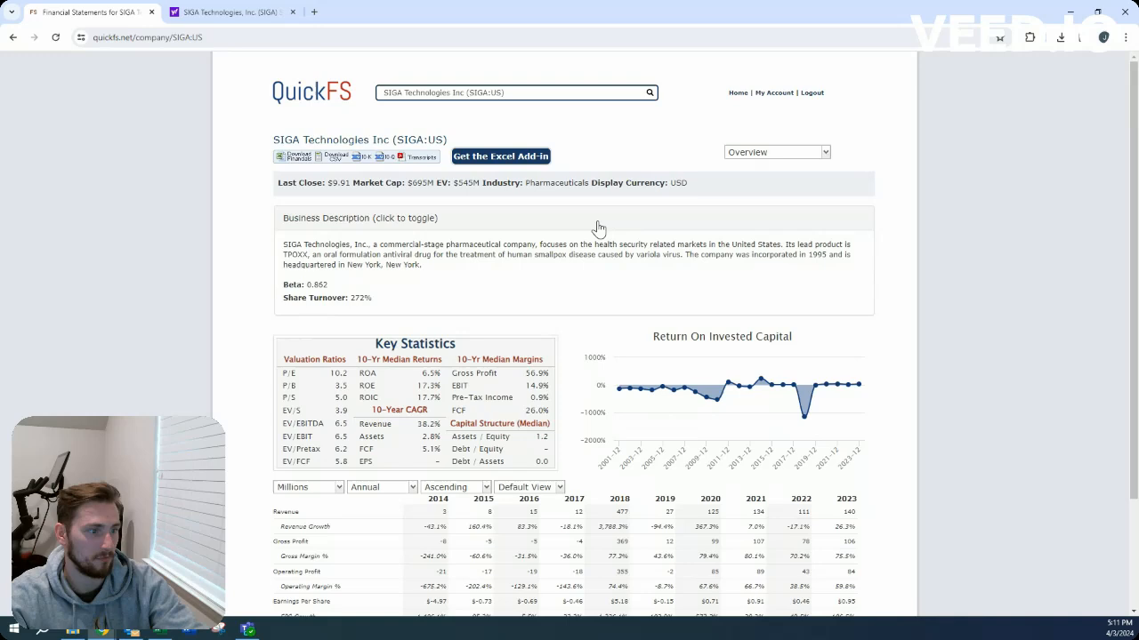
mouse_move(474, 257)
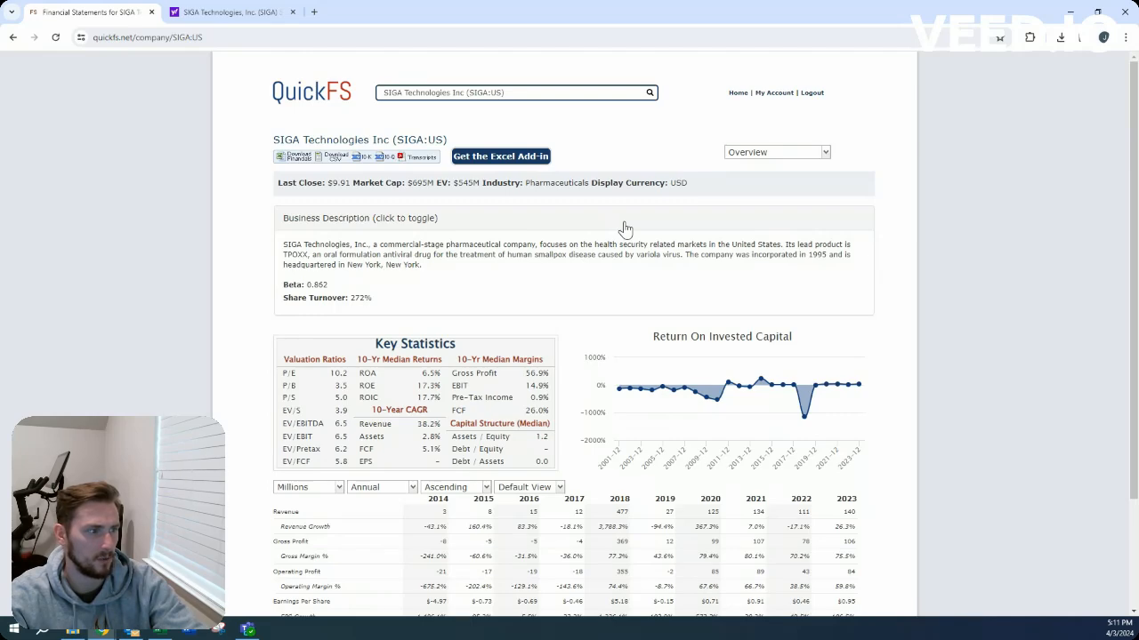
mouse_move(668, 223)
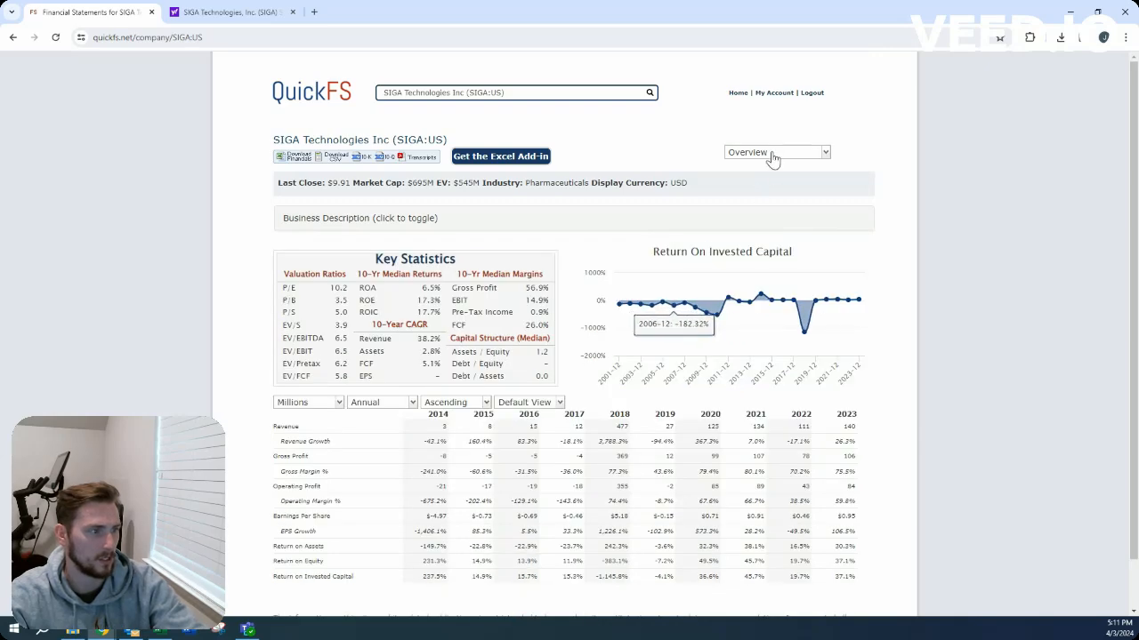
click(776, 151)
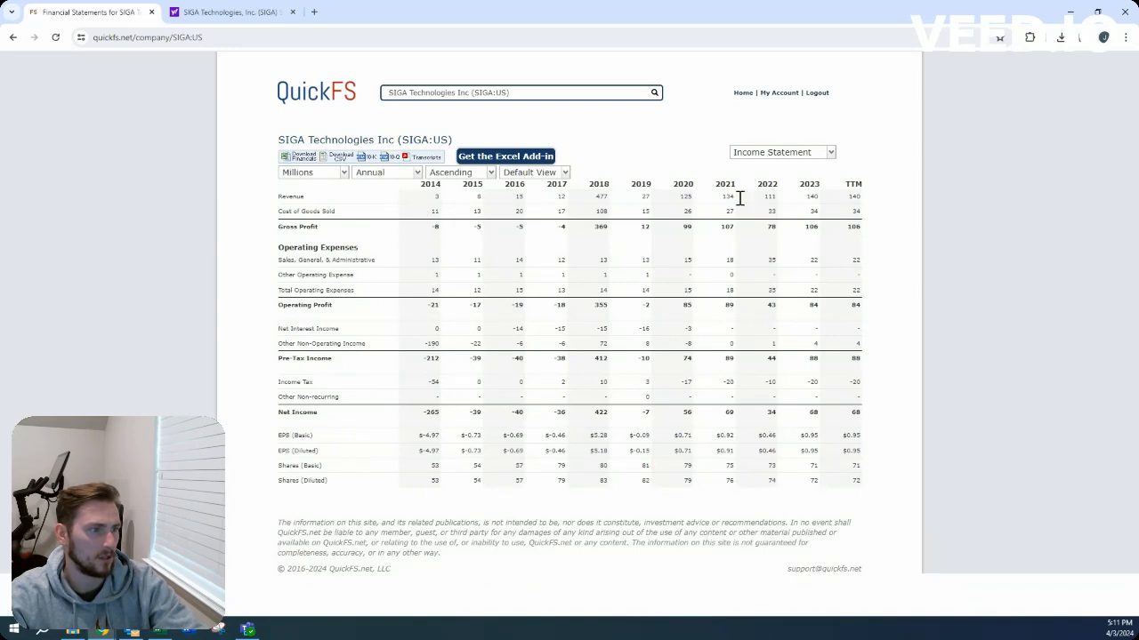
mouse_move(612, 202)
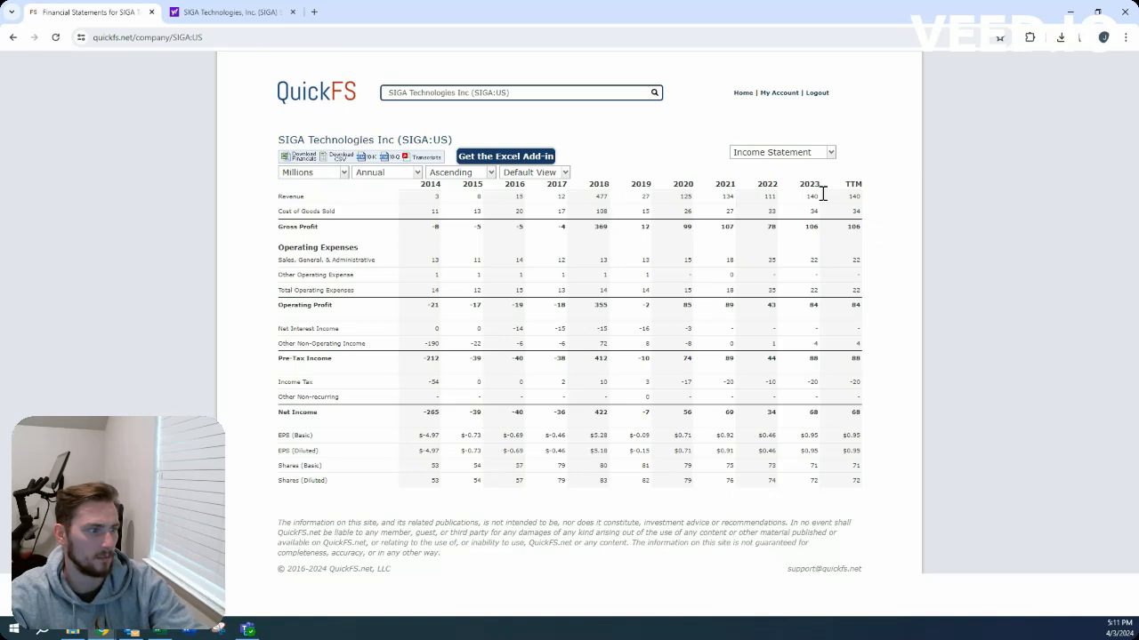
mouse_move(703, 482)
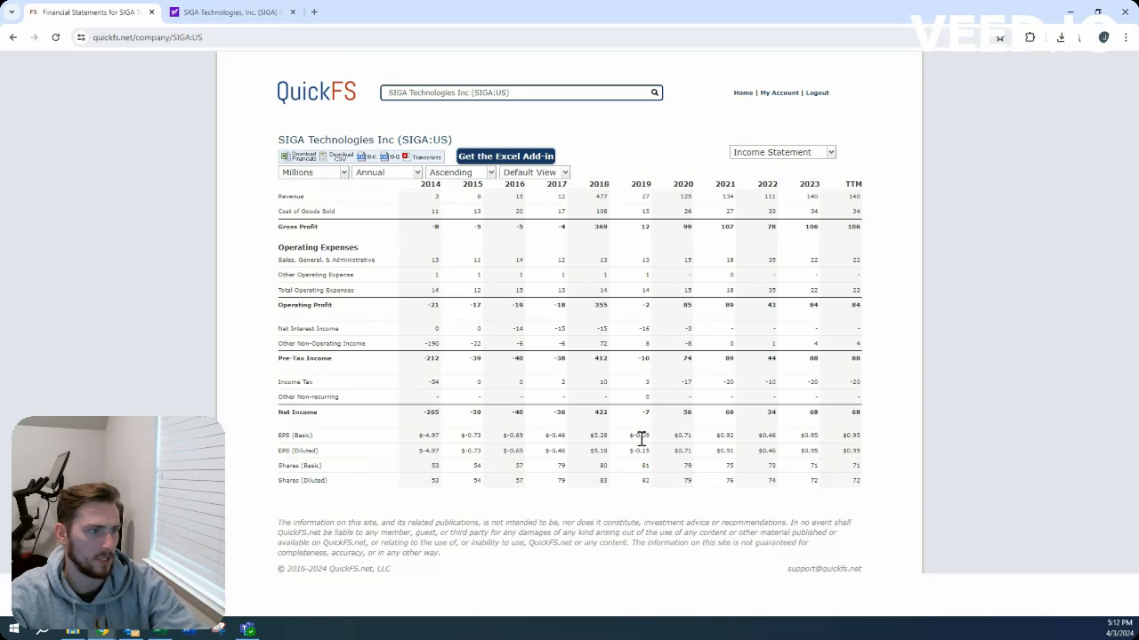
mouse_move(835, 447)
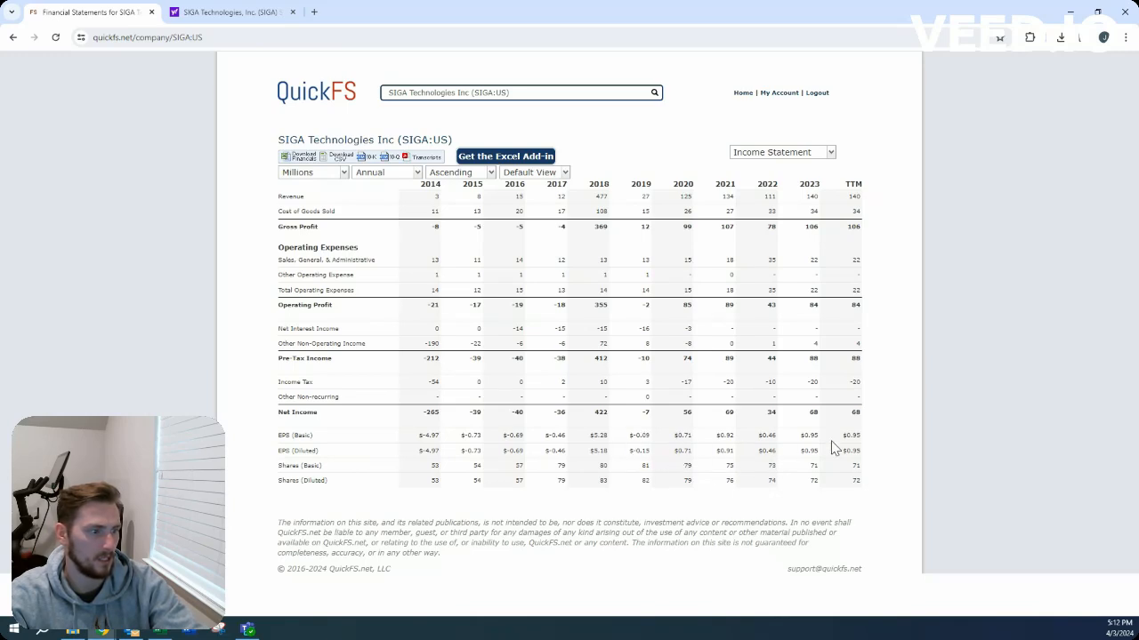
mouse_move(836, 410)
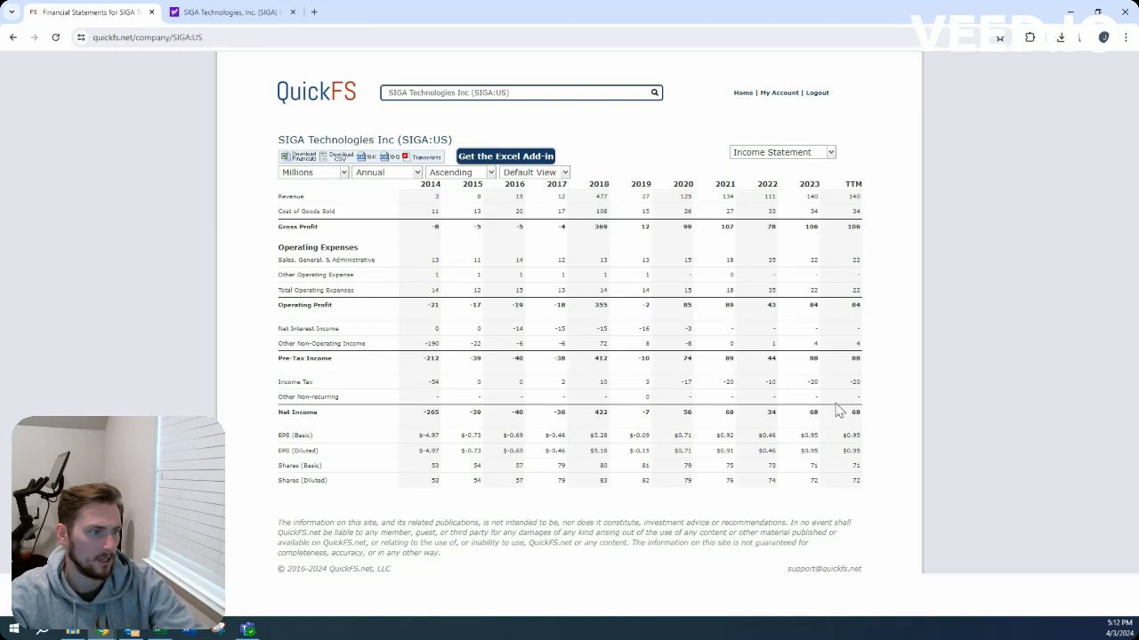
mouse_move(758, 409)
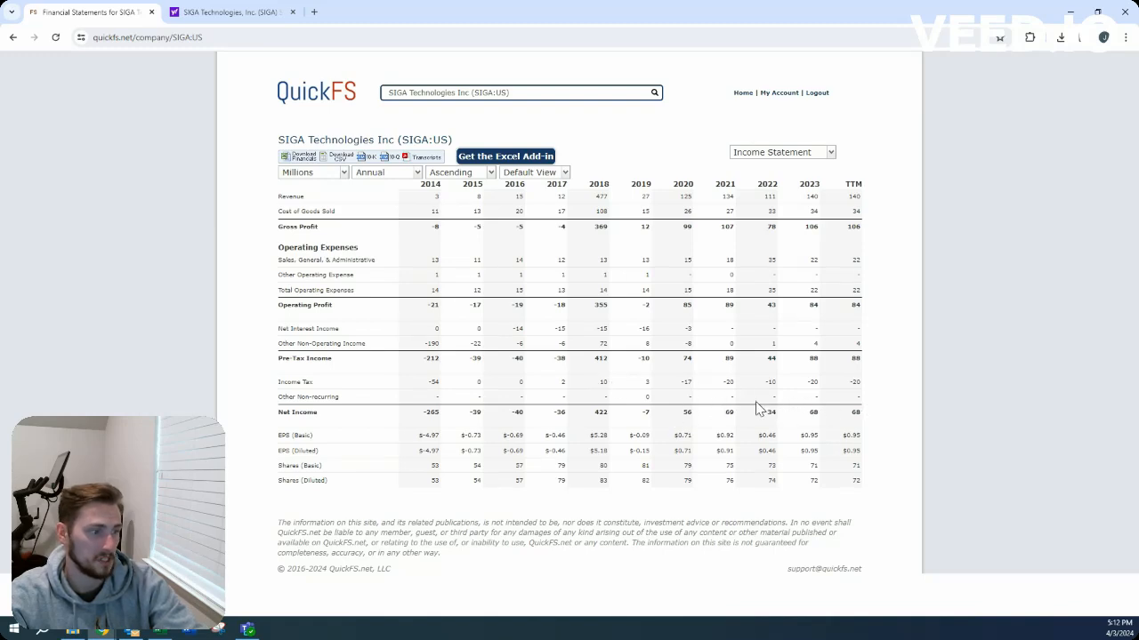
click(780, 151)
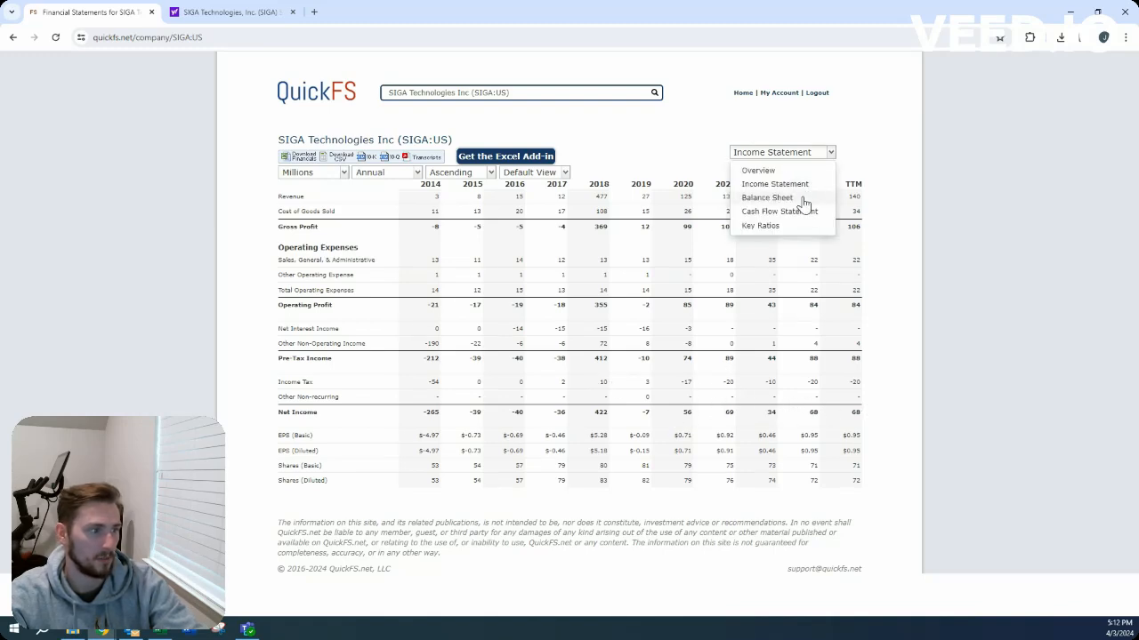
- Show SIGA's annual balance sheet for 2013–2023 with assets, liabilities and equity
click(767, 198)
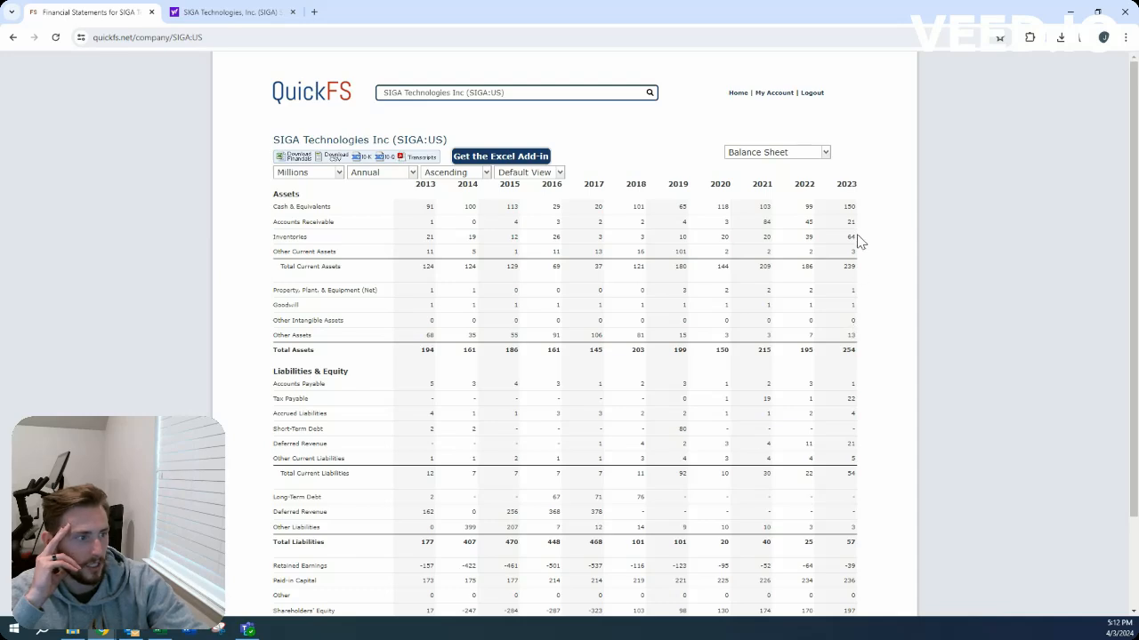
mouse_move(858, 220)
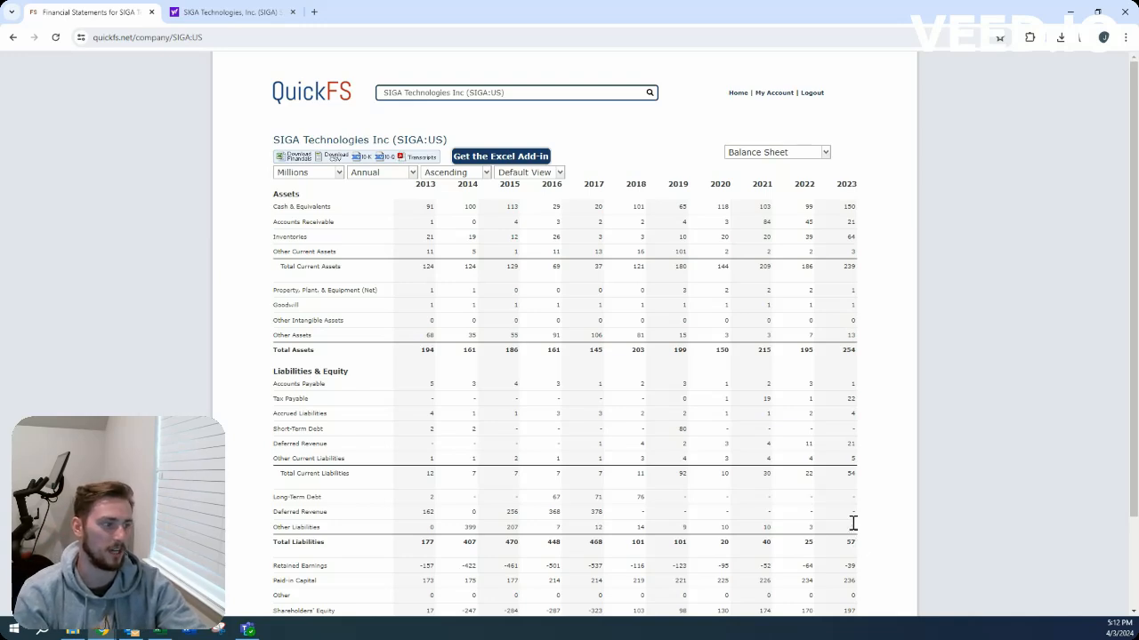
mouse_move(741, 267)
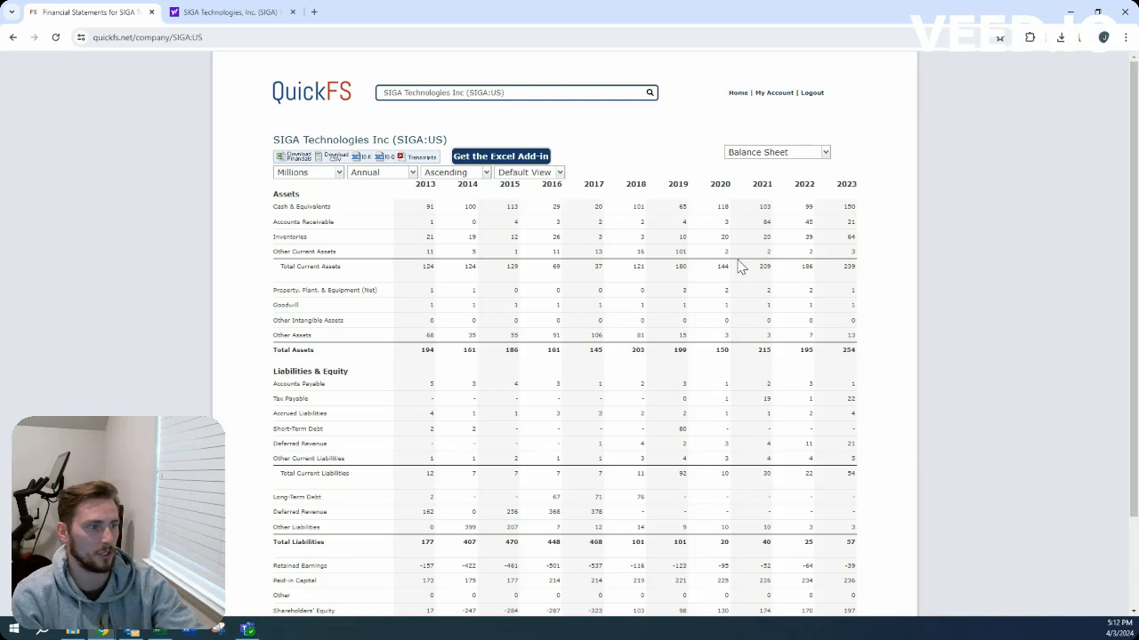
click(775, 151)
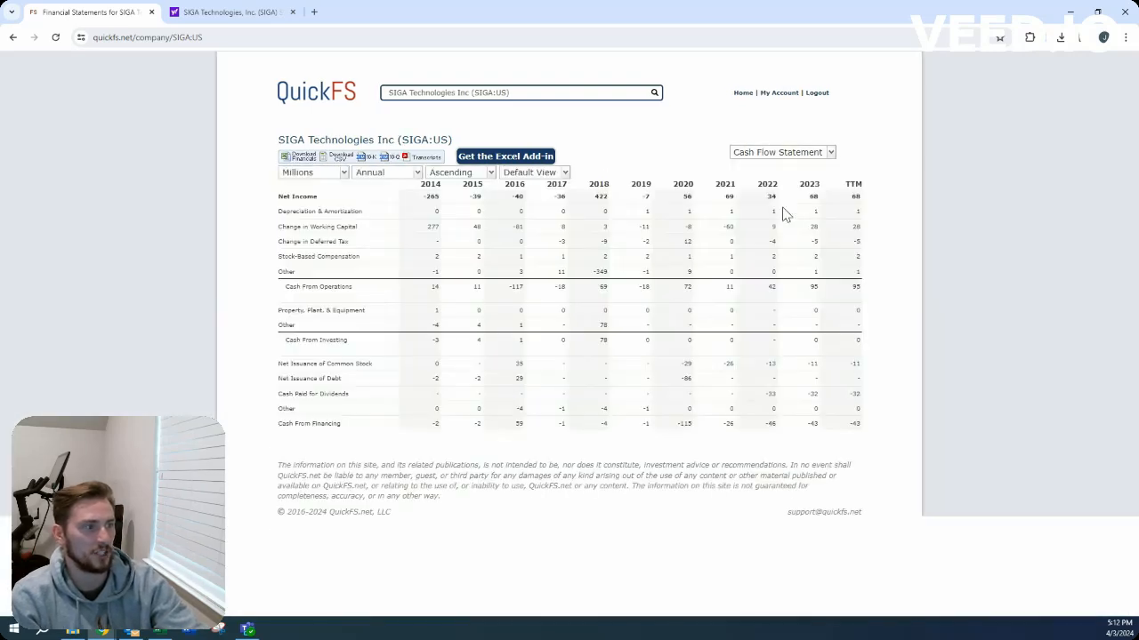
mouse_move(868, 309)
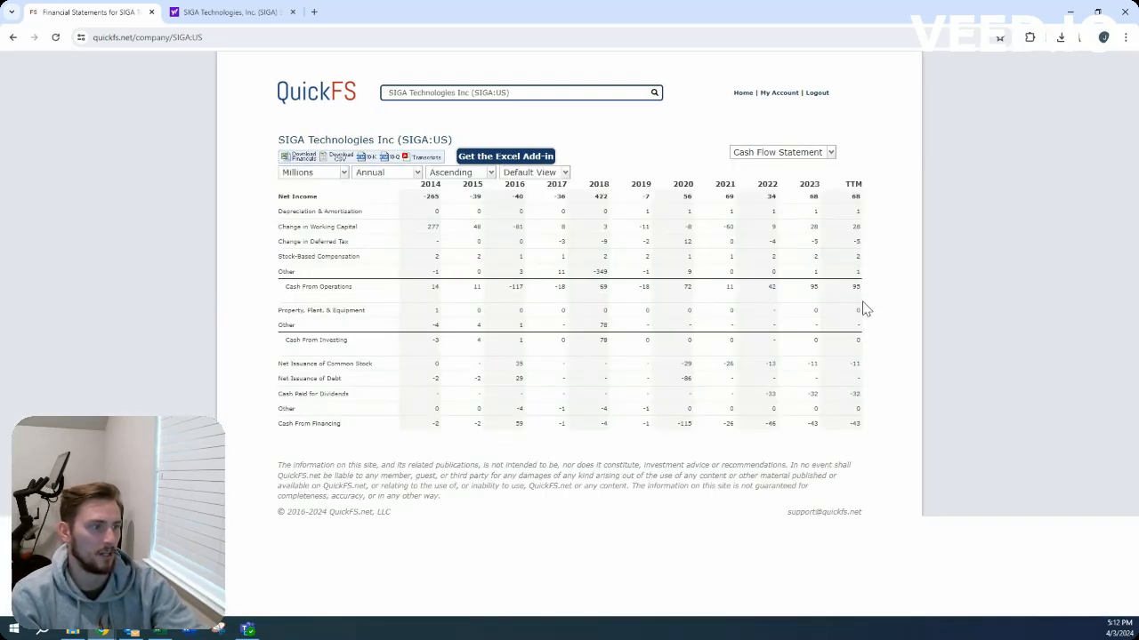
mouse_move(845, 327)
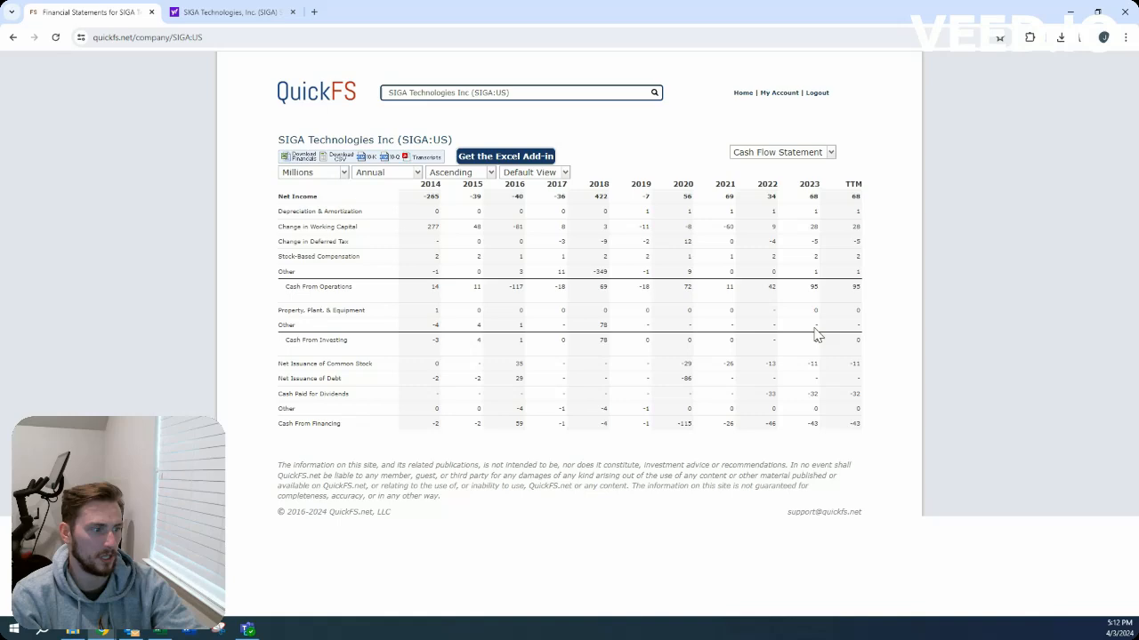
click(231, 11)
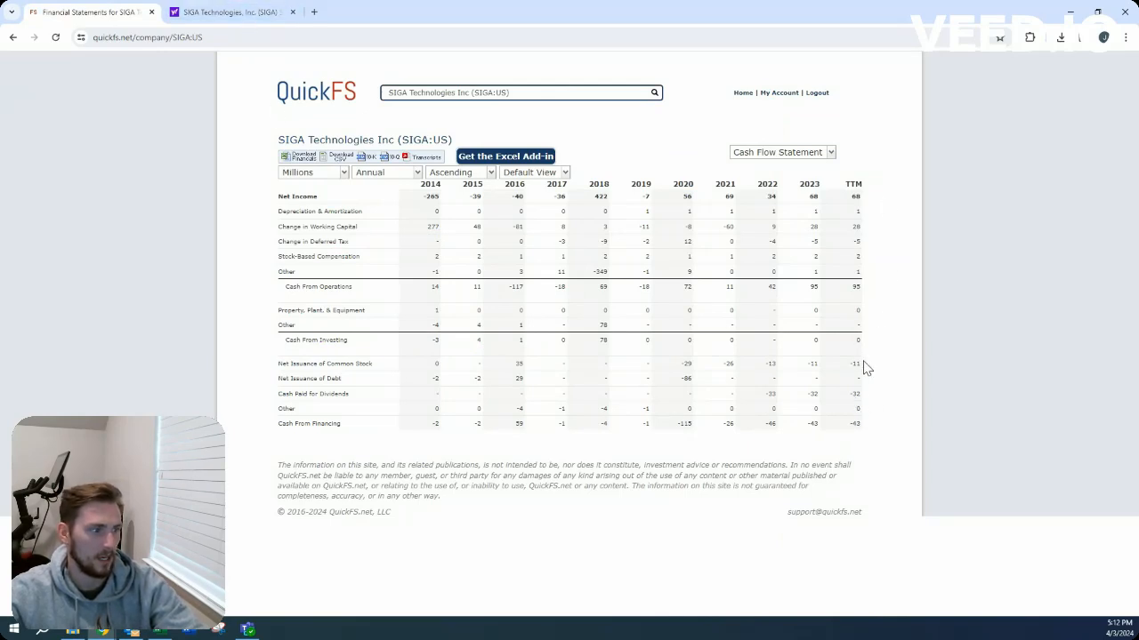
mouse_move(836, 300)
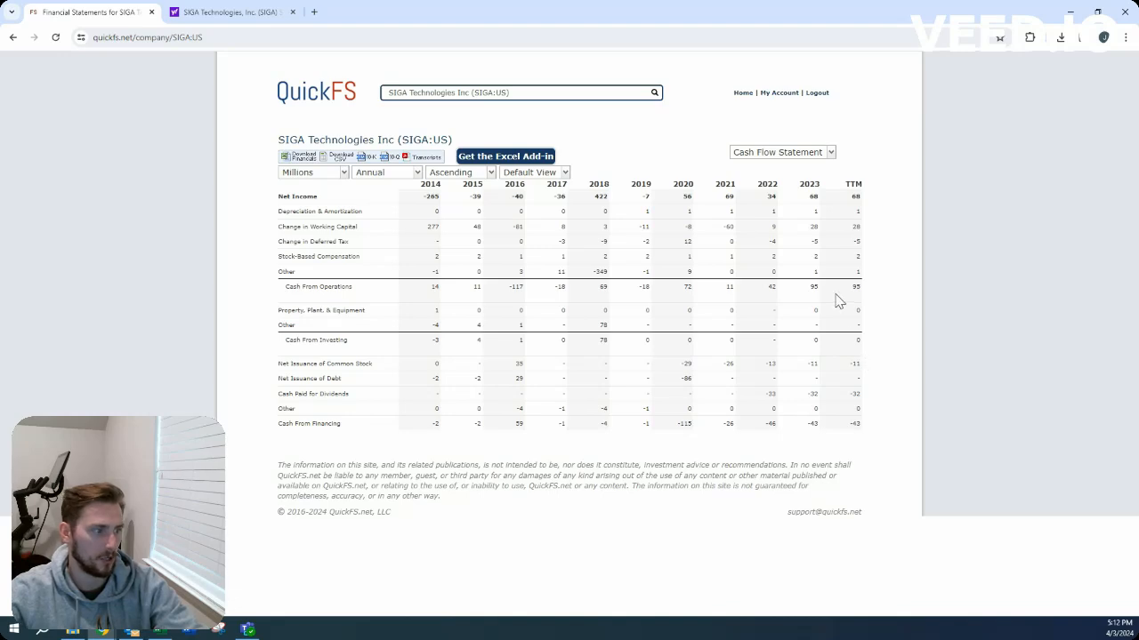
click(781, 151)
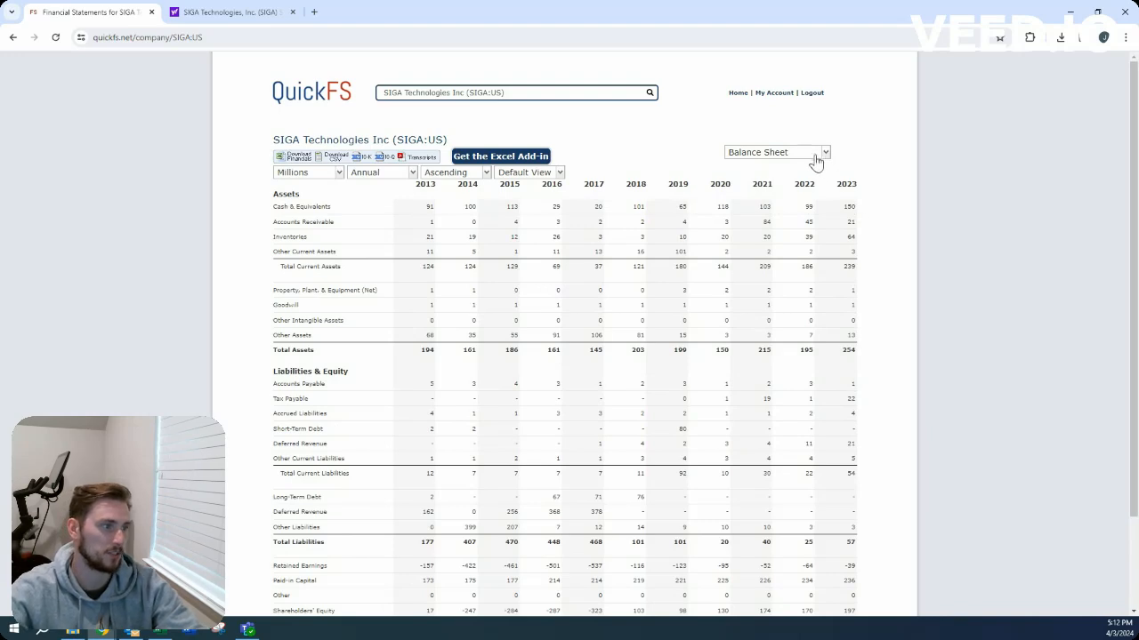
click(775, 151)
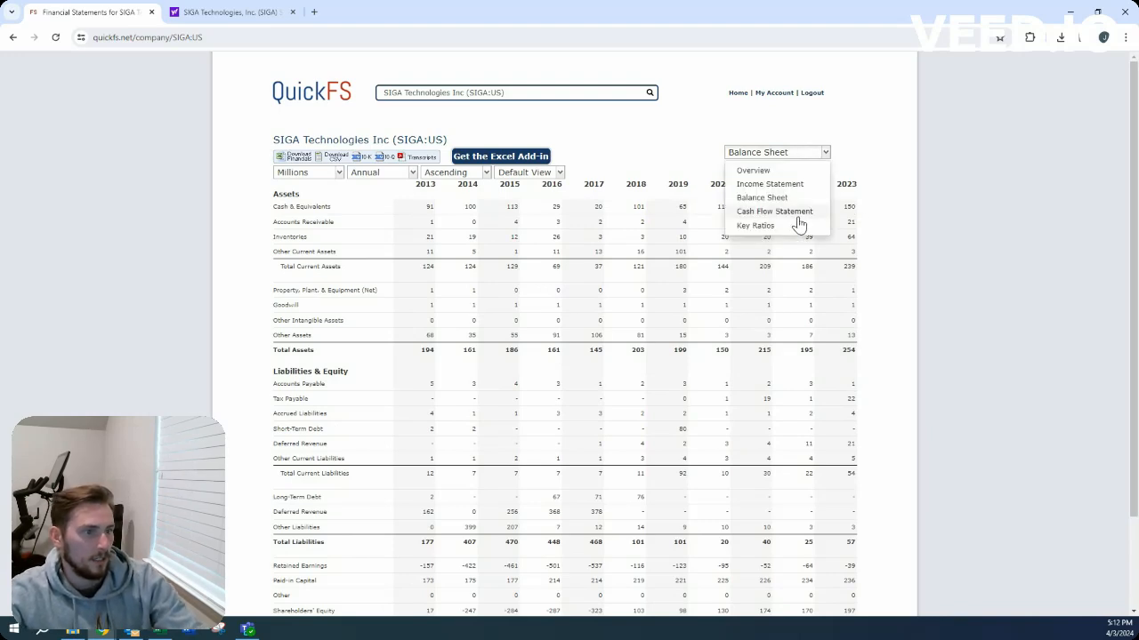
click(773, 210)
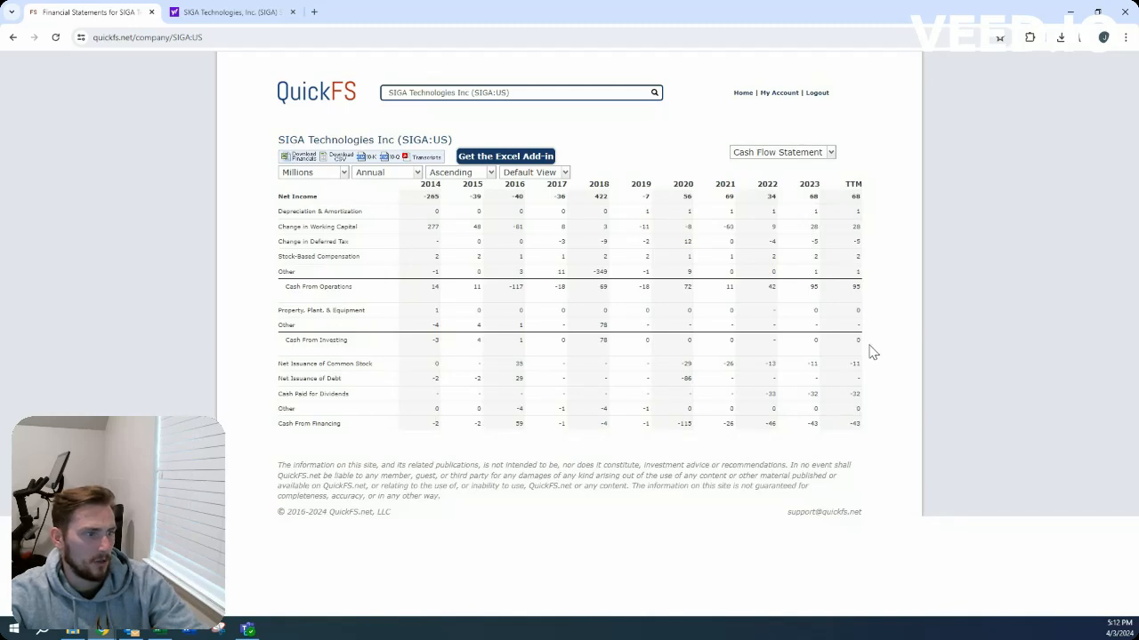
click(780, 151)
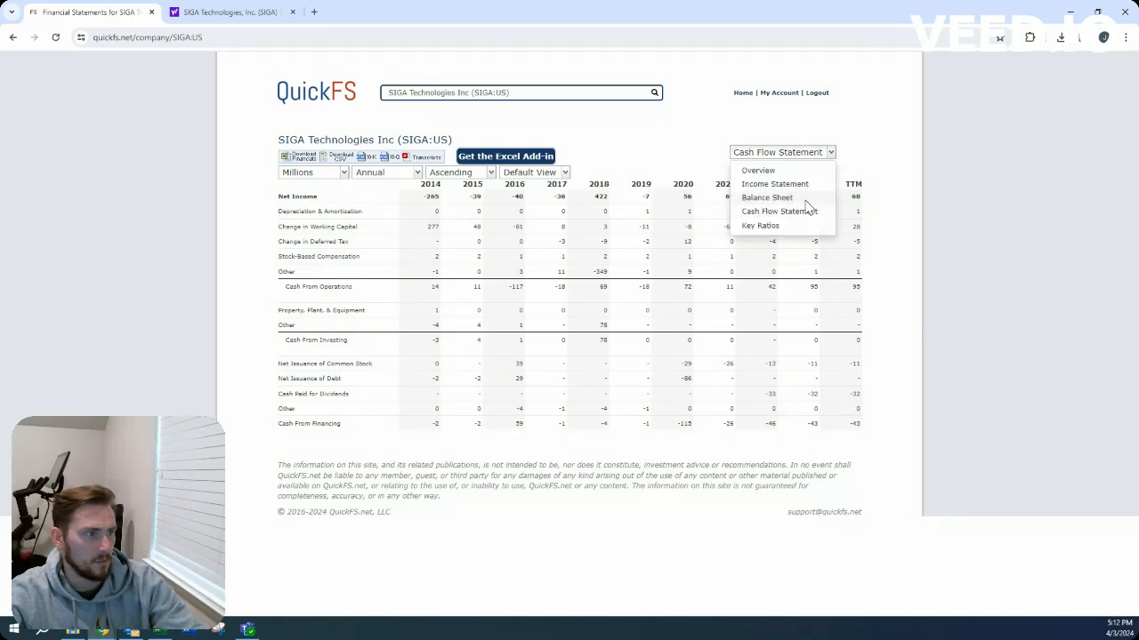
click(766, 198)
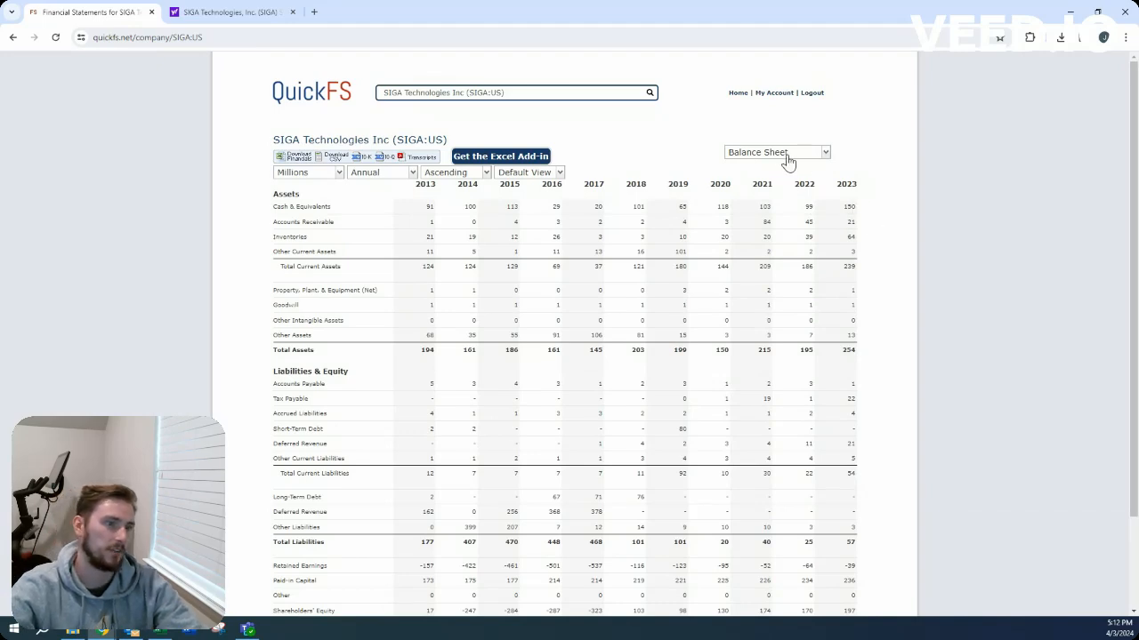
click(774, 151)
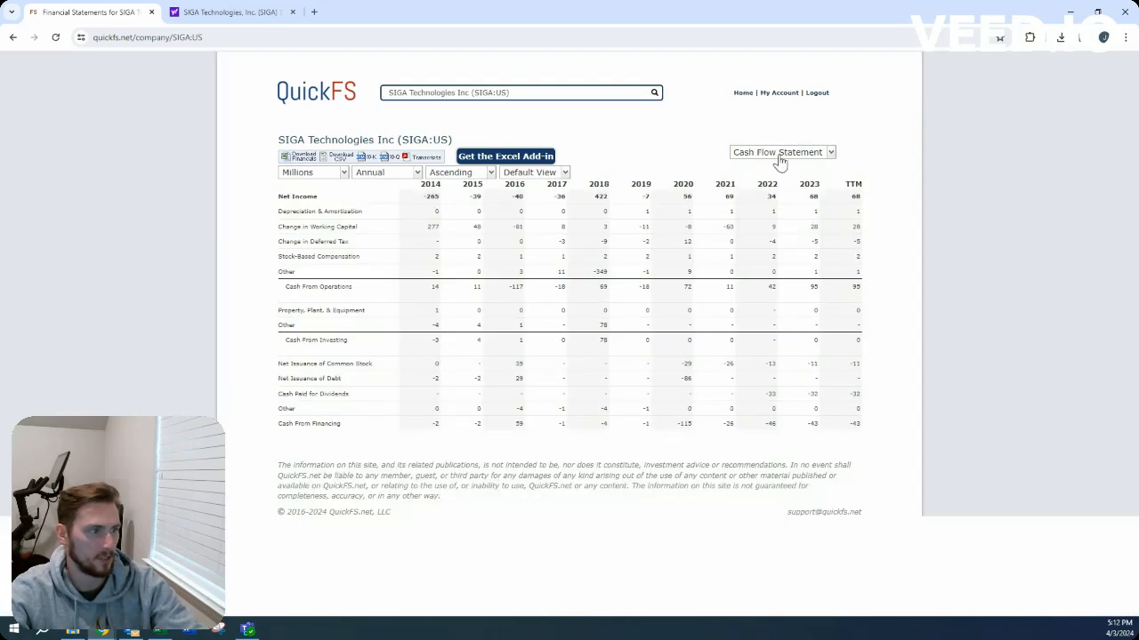
- Switch to SIGA's overview with key statistics and toggle the business description open and closed
click(781, 151)
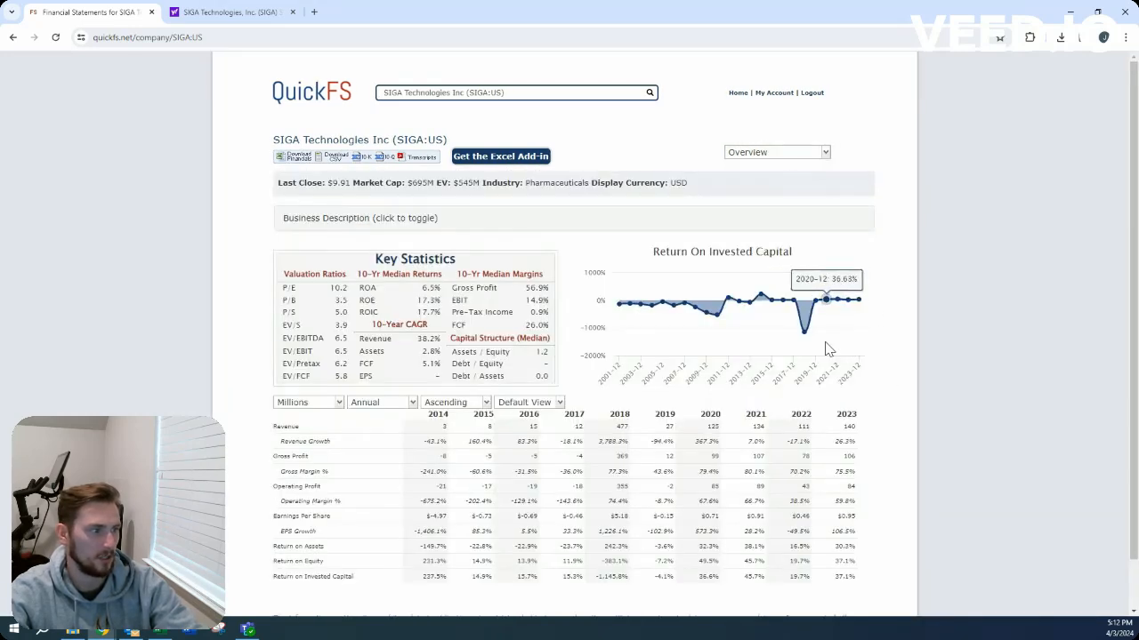
mouse_move(849, 392)
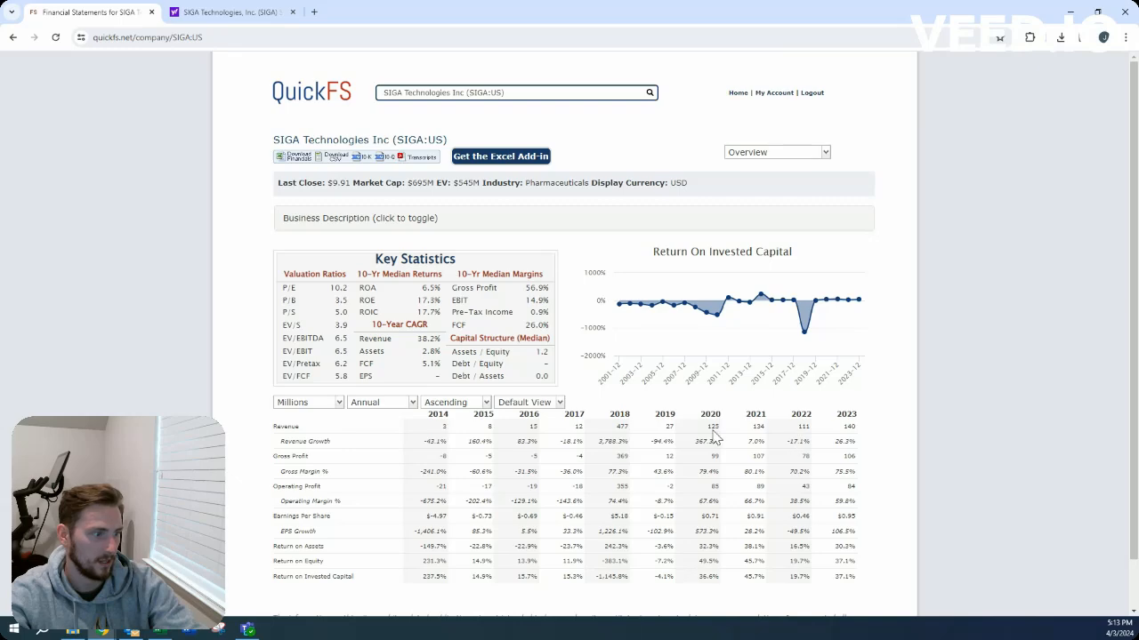
click(359, 218)
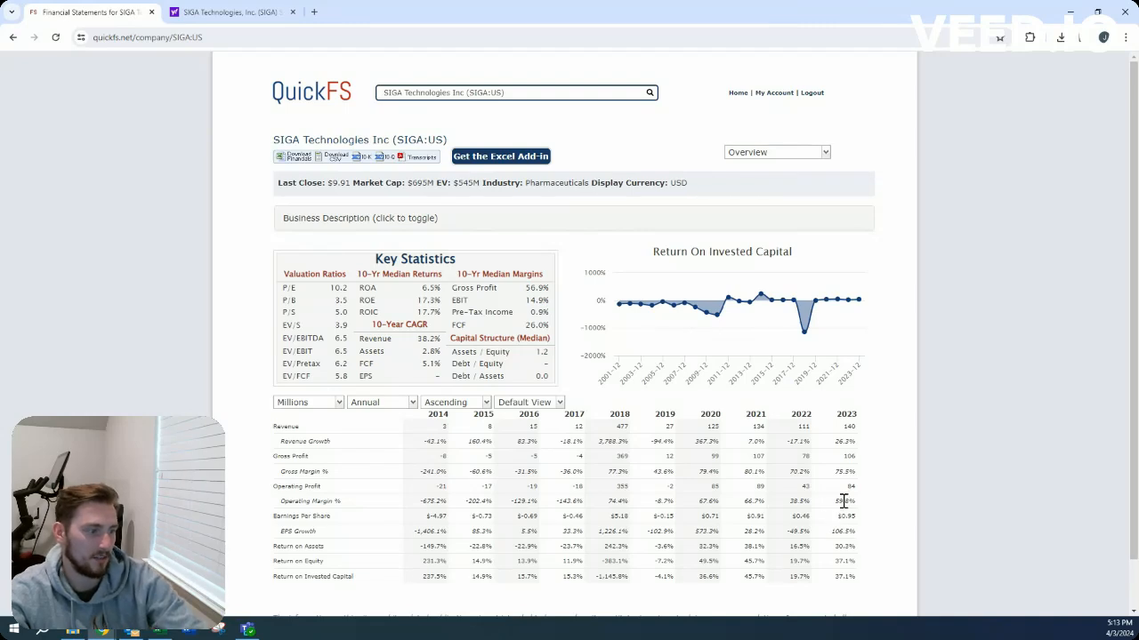
click(359, 218)
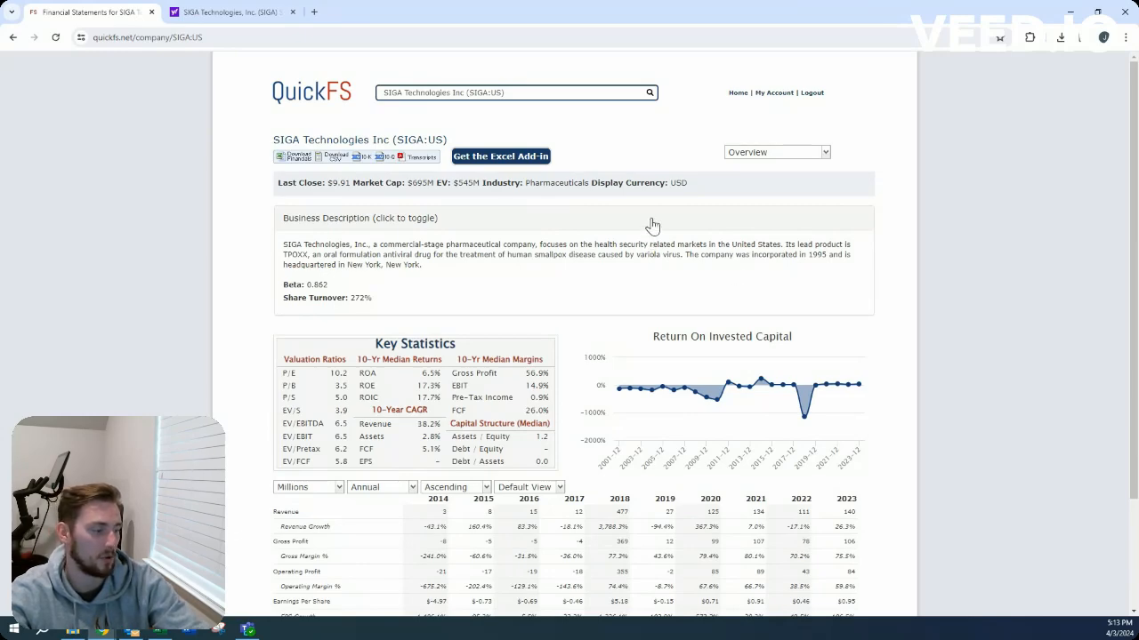
click(359, 218)
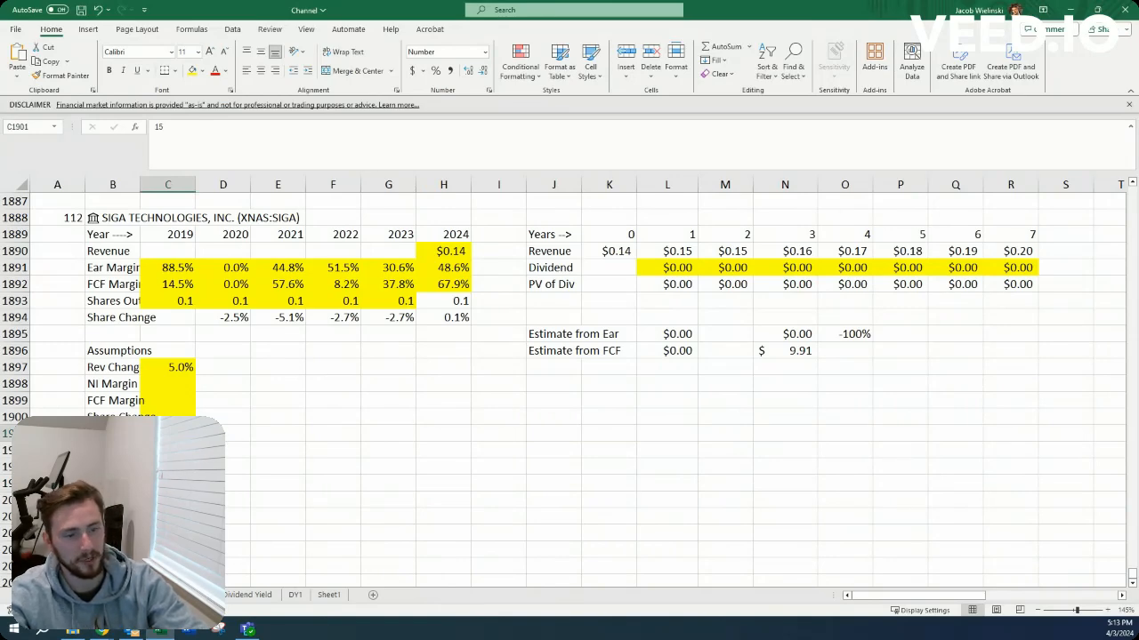
- Review SIGA's 2019–2024 FCF margin row in Excel, then return to the QuickFS overview
click(167, 383)
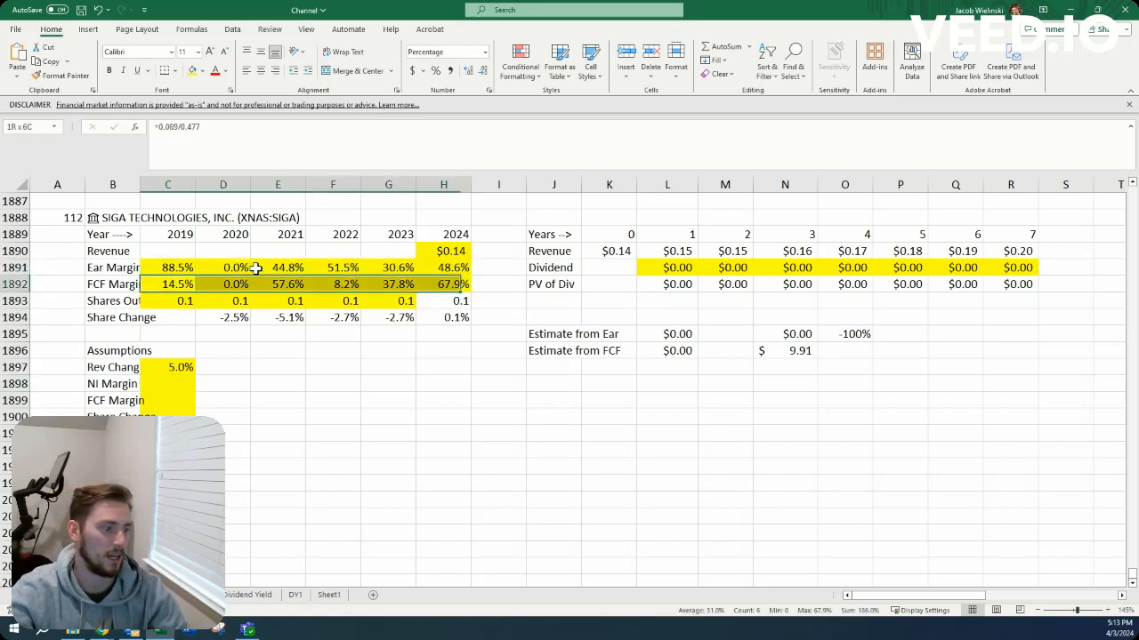
click(167, 383)
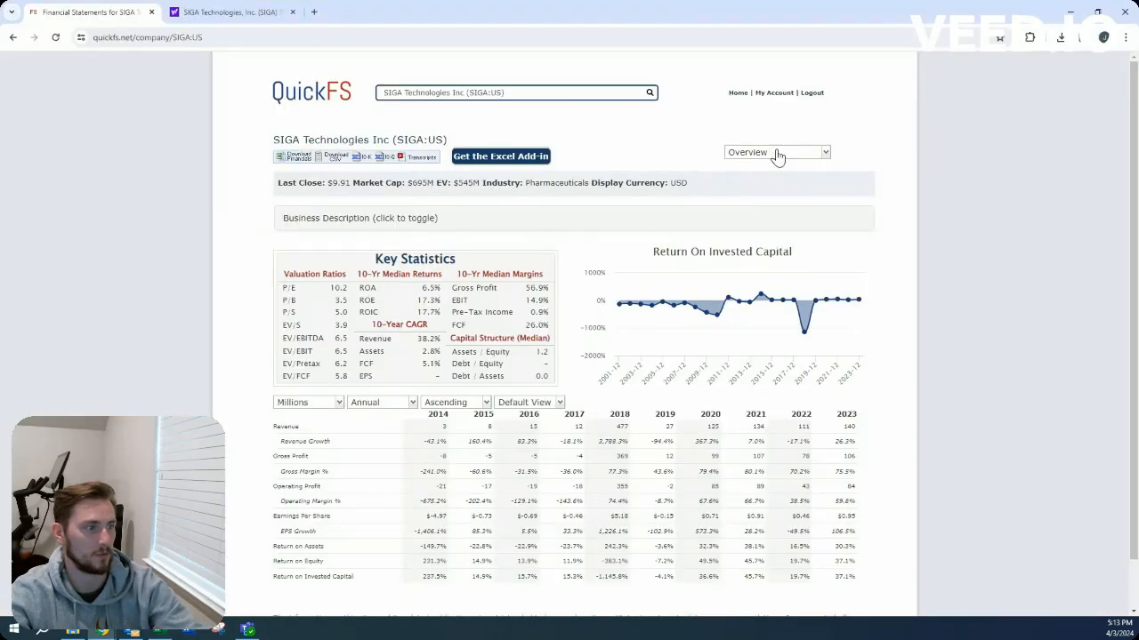
- Show SIGA's cash flow statement before setting 40% NI and 30% FCF margins in Excel
click(776, 152)
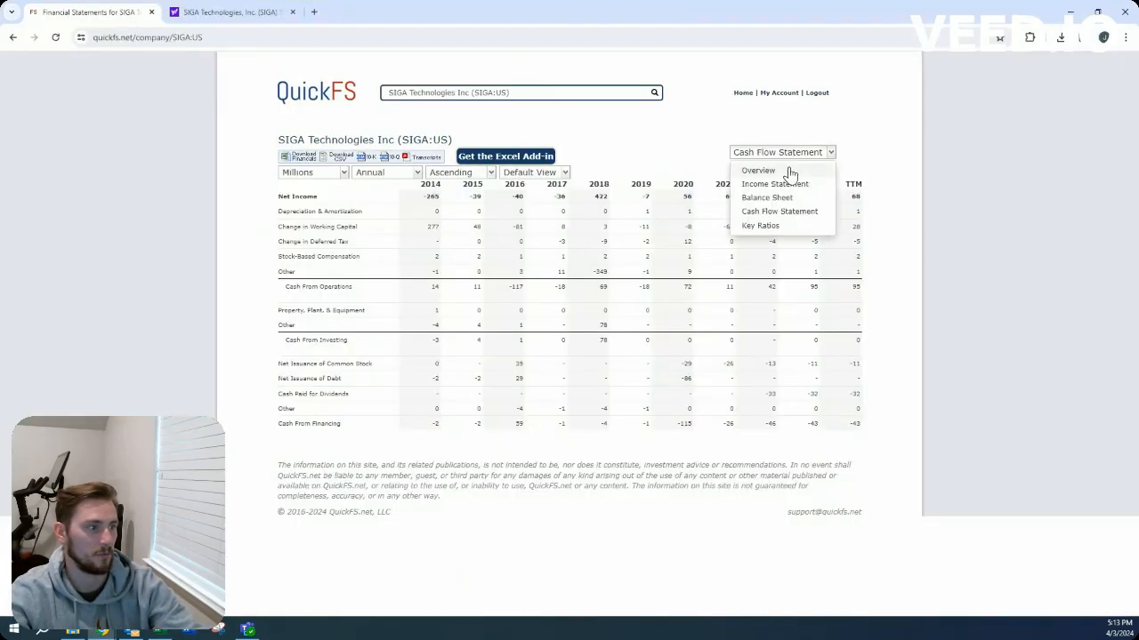
click(758, 170)
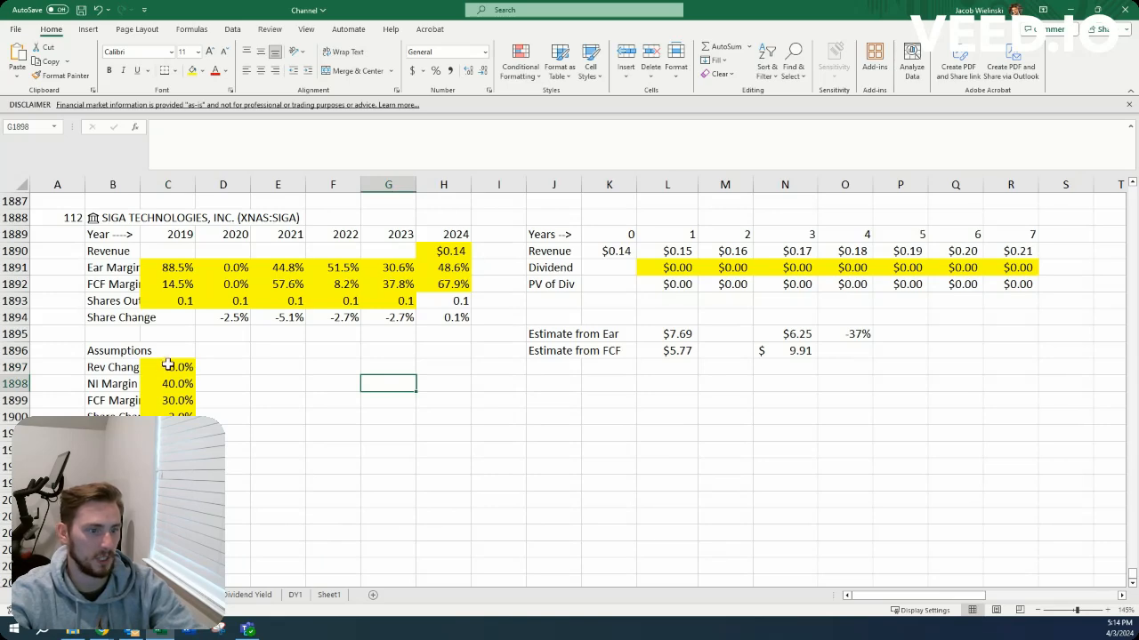
- Check the $7.69 and $5.77 price estimates in Excel, then return to SIGA's QuickFS overview
click(553, 333)
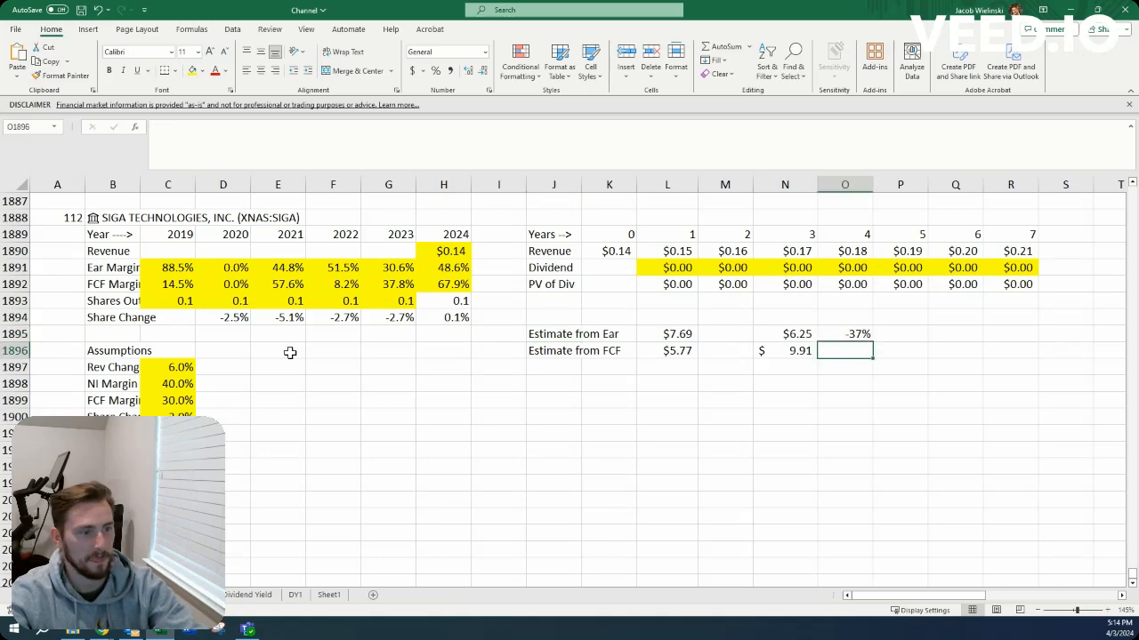
click(223, 366)
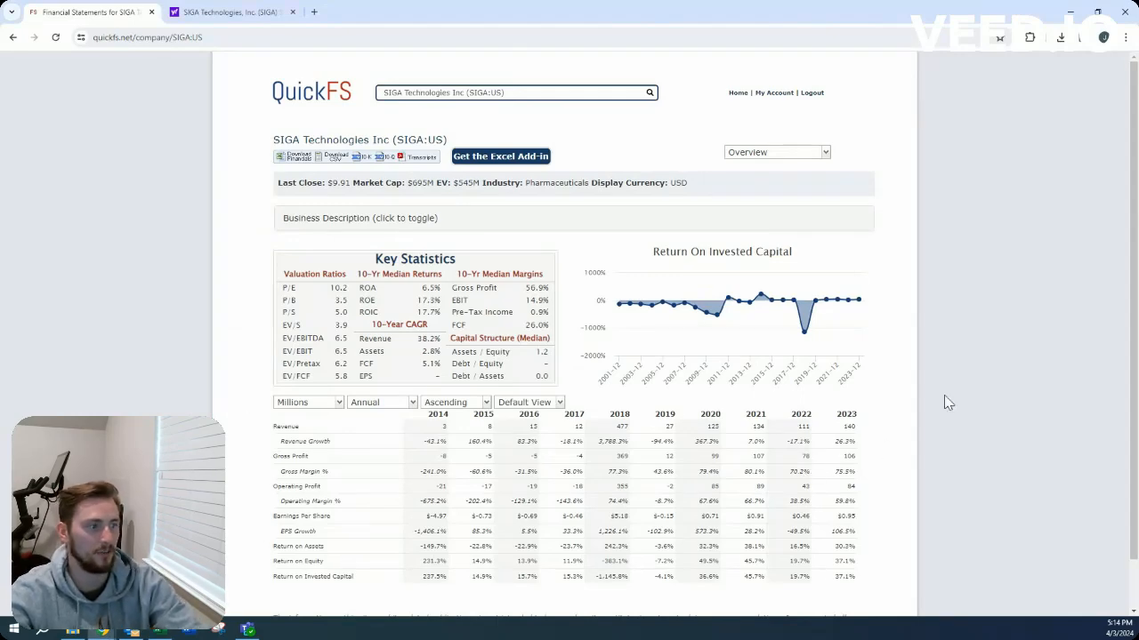
mouse_move(783, 427)
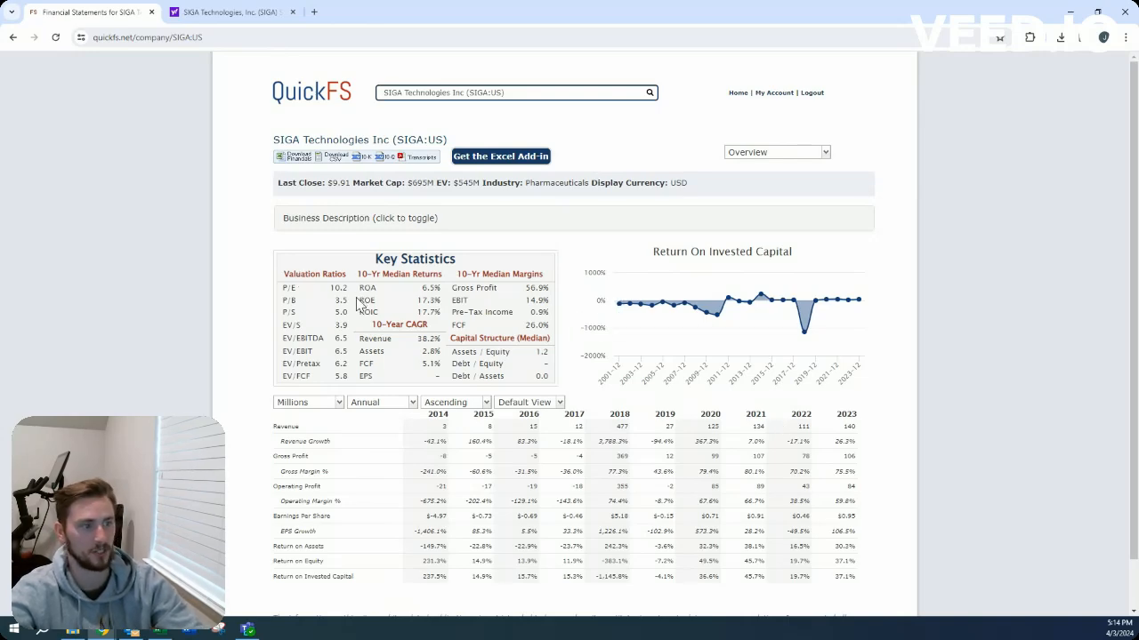
mouse_move(743, 431)
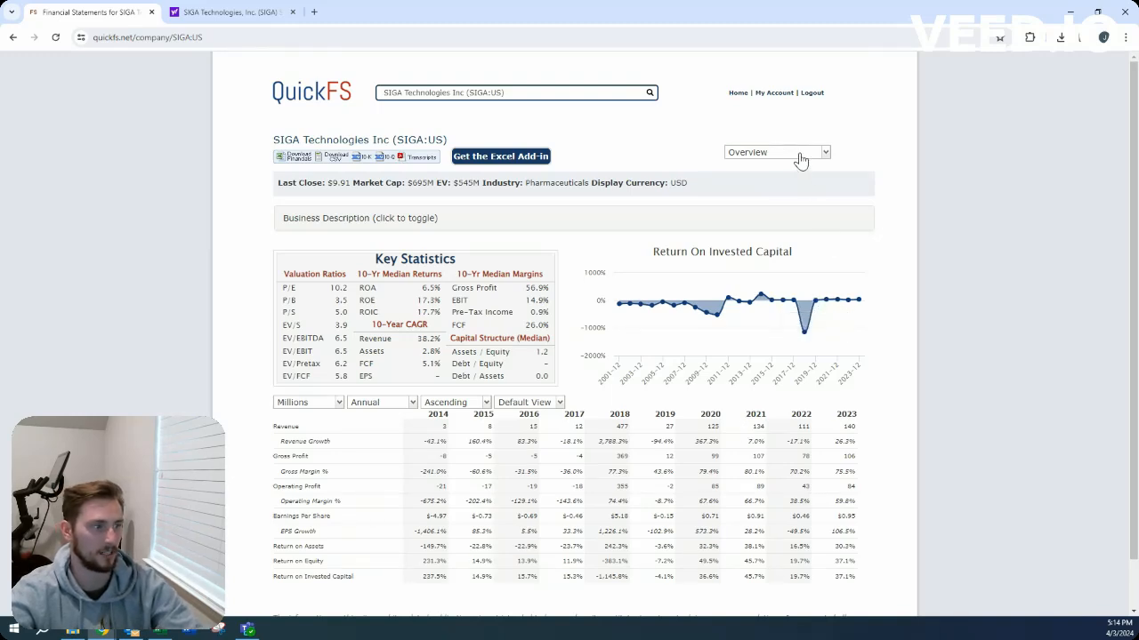
- Review SIGA's key statistics on the overview, then bring the Excel valuation sheet back up
click(774, 152)
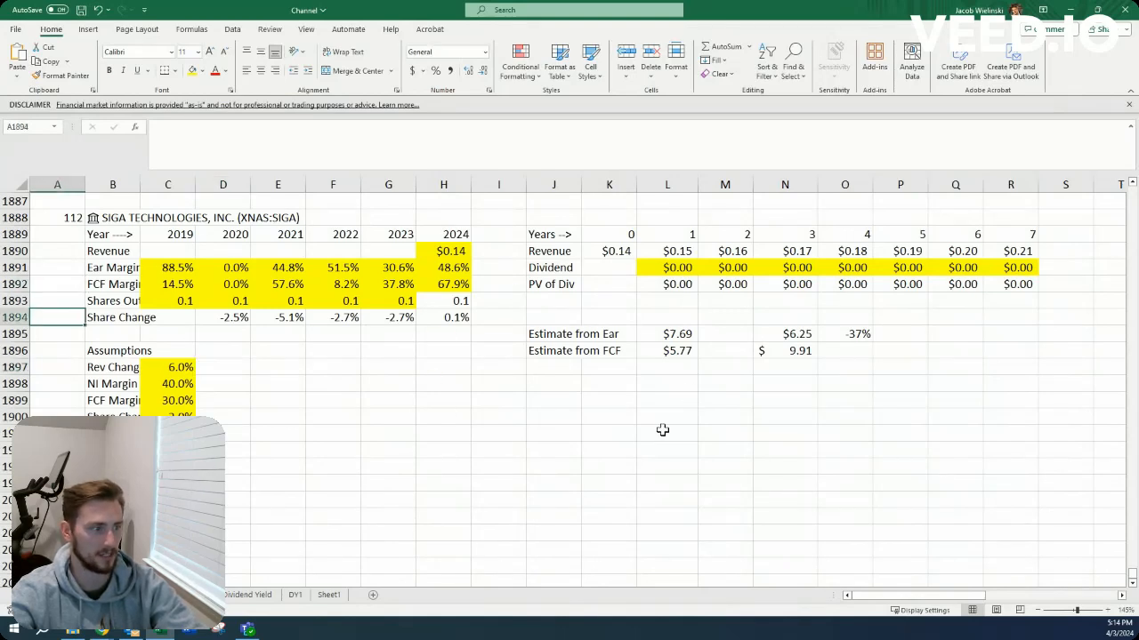
mouse_move(375, 383)
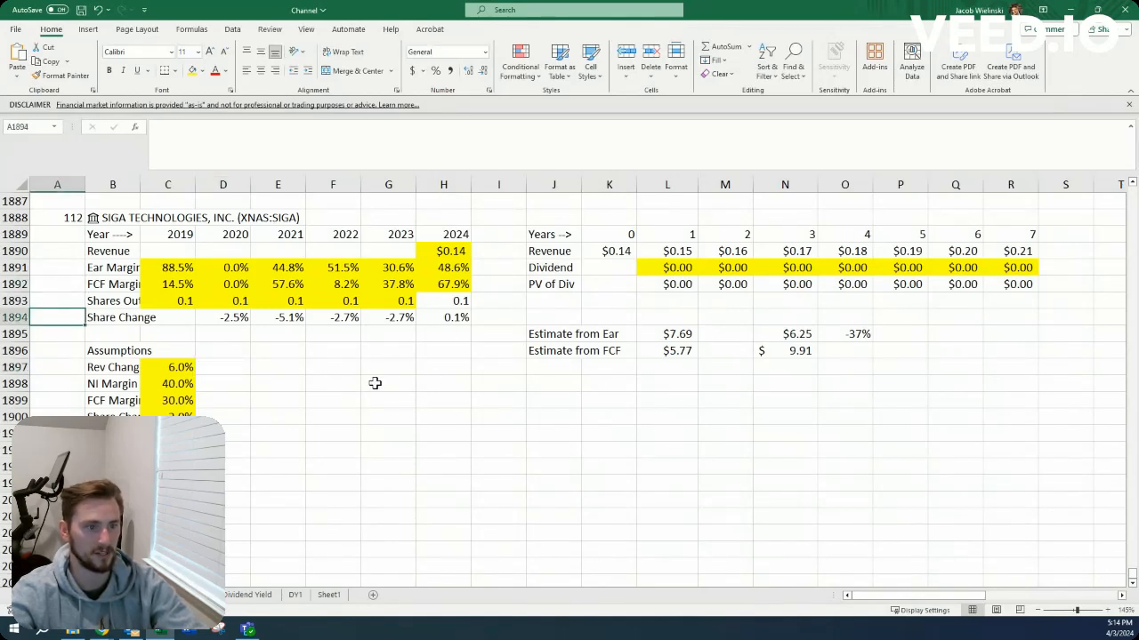